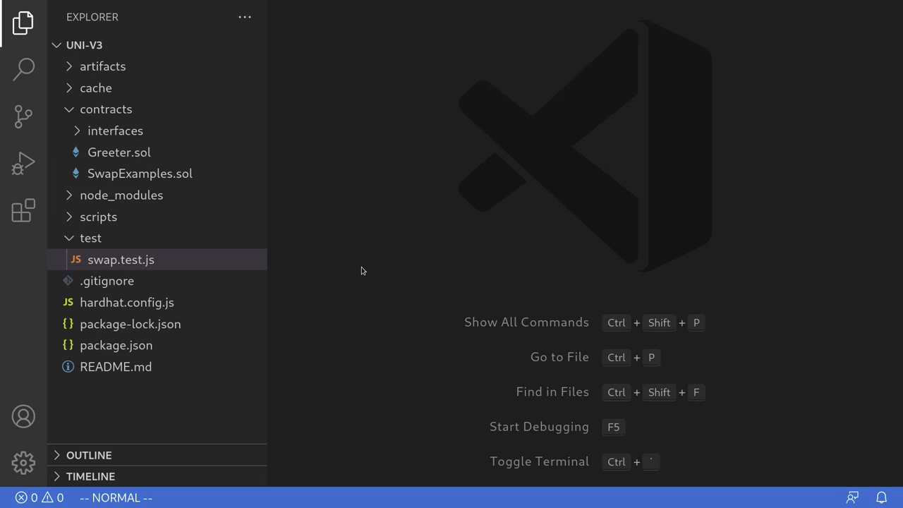
{"action": "mouse_move", "coordinate": [116, 275]}
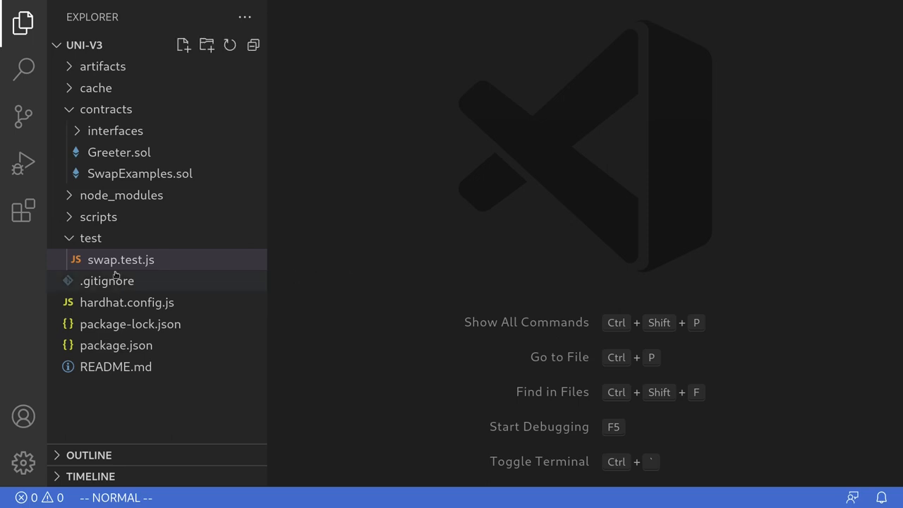
{"action": "mouse_move", "coordinate": [120, 259]}
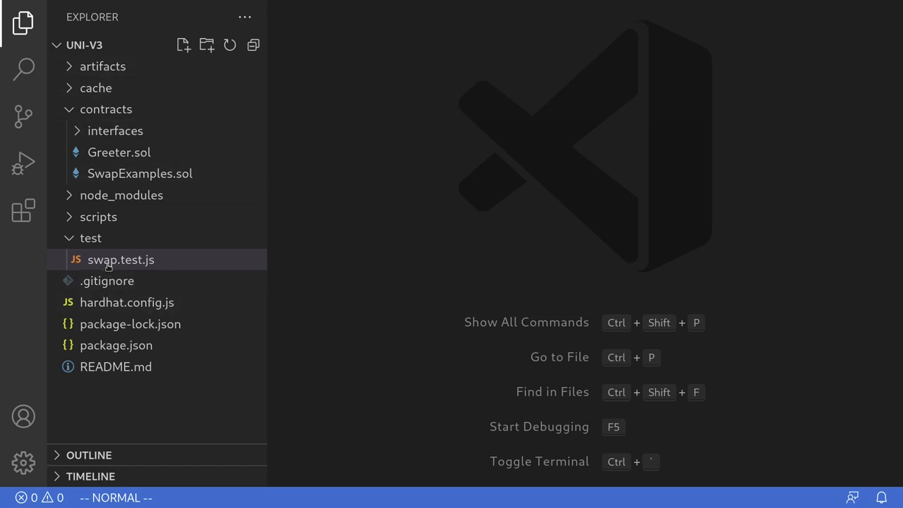
{"action": "mouse_move", "coordinate": [121, 260]}
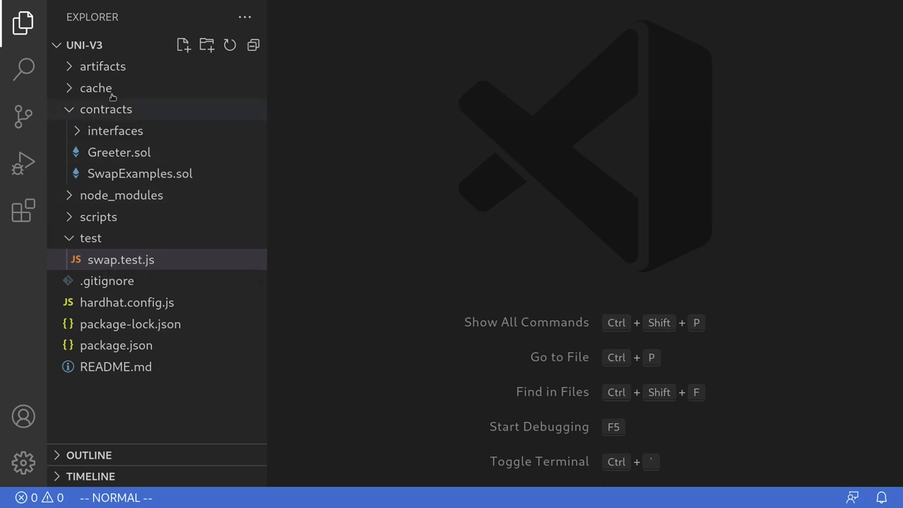
{"action": "mouse_move", "coordinate": [120, 259]}
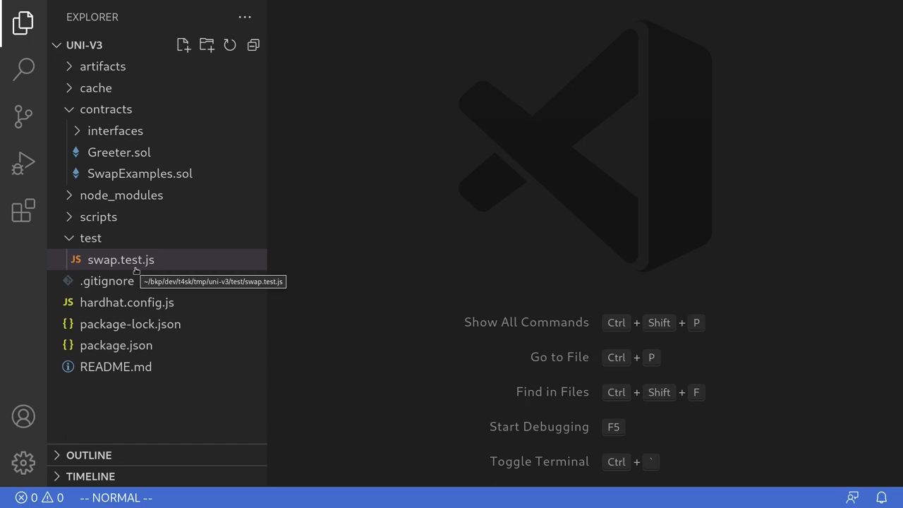
{"action": "mouse_move", "coordinate": [131, 263]}
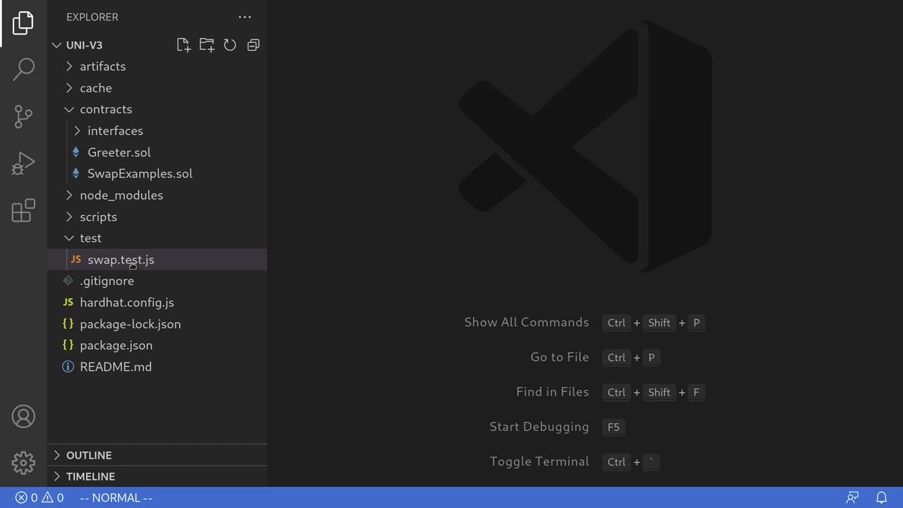
Step: Duplicate swap.test.js as unlock-account.test.js and remove the WETH9 and USDC constants
{"action": "left_click", "coordinate": [120, 259]}
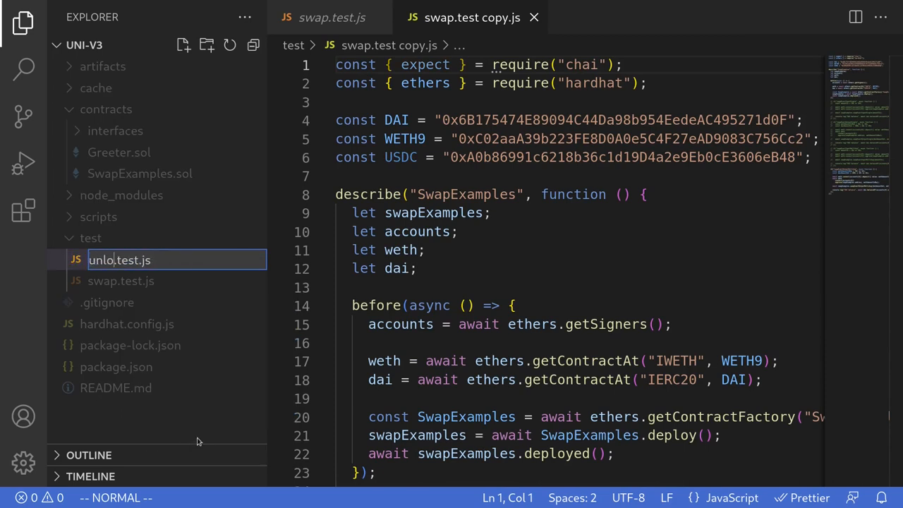
{"action": "key", "text": "Escape"}
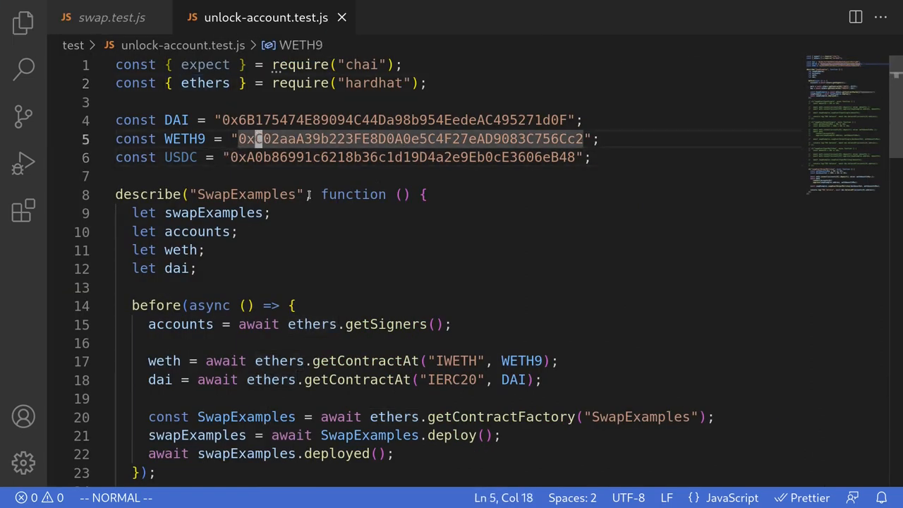
{"action": "key", "text": "V"}
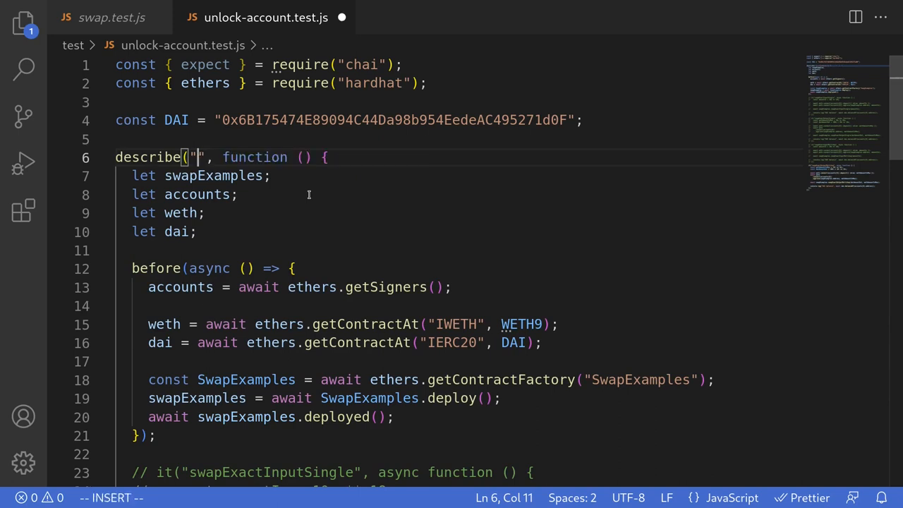
Step: Rename the suite to "Test unlock account", drop the weth variable and add let whale
{"action": "type", "text": "Test unlock account"}
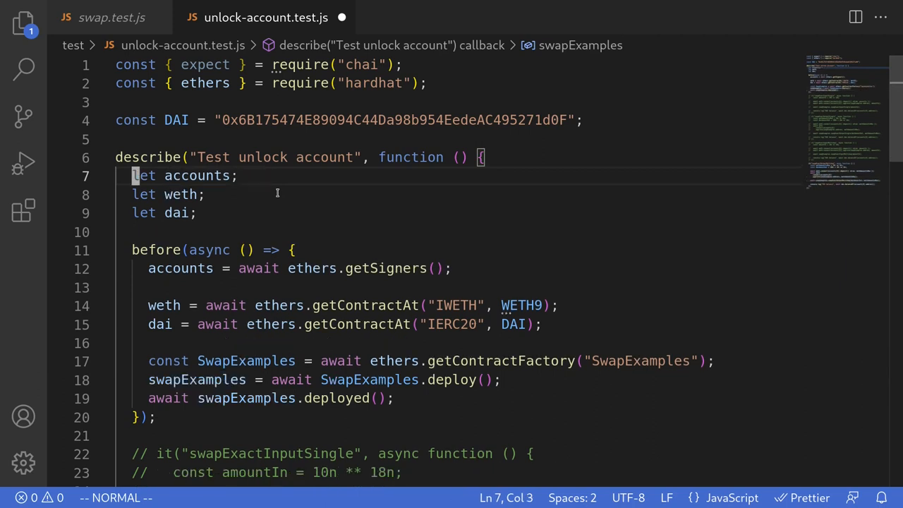
{"action": "key", "text": "dd"}
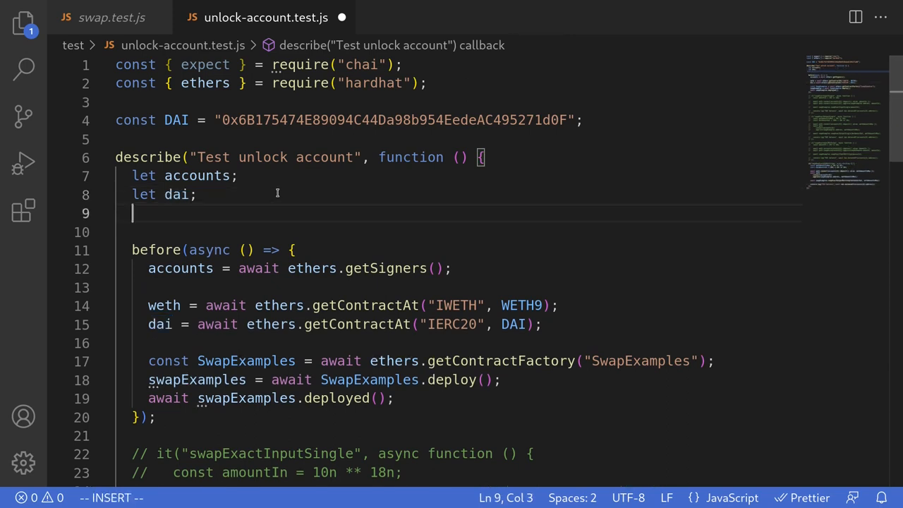
{"action": "type", "text": "let whale"}
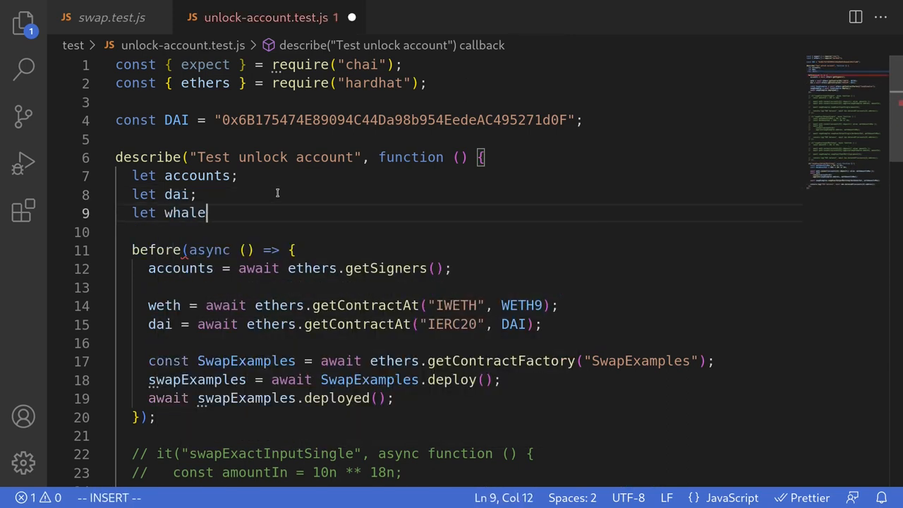
Step: Strip the before hook down to fetching signers and the DAI contract, deleting SwapExamples deployment lines
{"action": "key", "text": "Escape"}
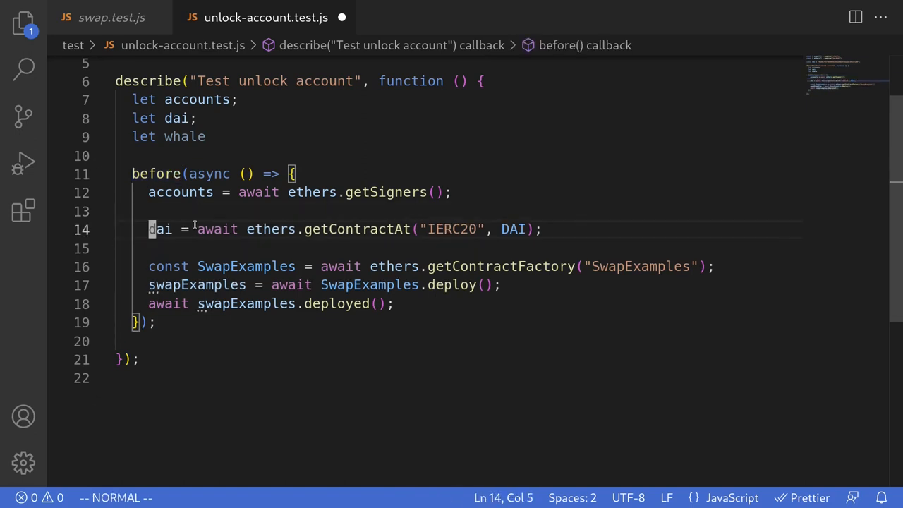
{"action": "key", "text": "V"}
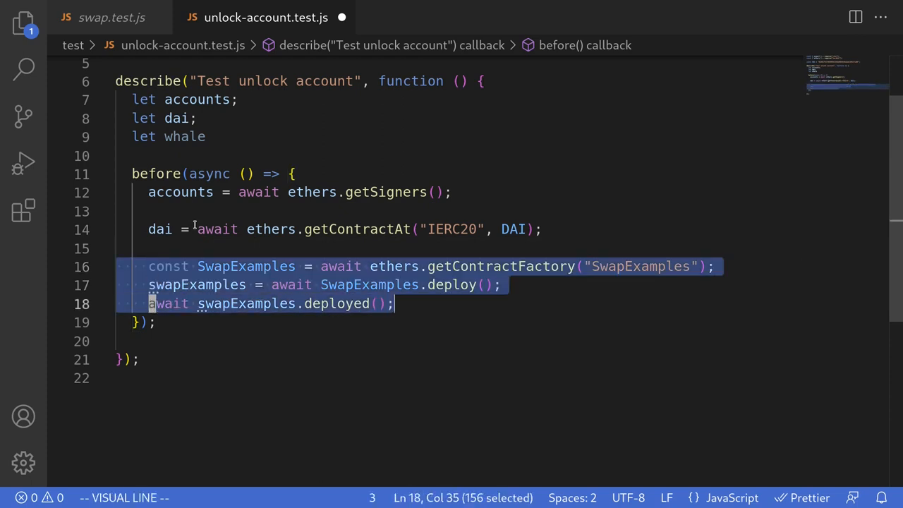
{"action": "key", "text": "Delete"}
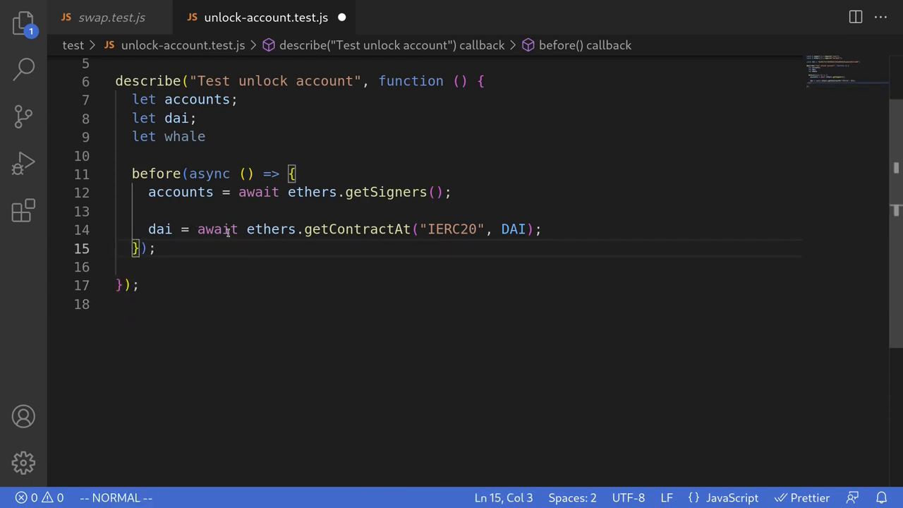
{"action": "scroll", "scroll_direction": "up", "scroll_amount": 3}
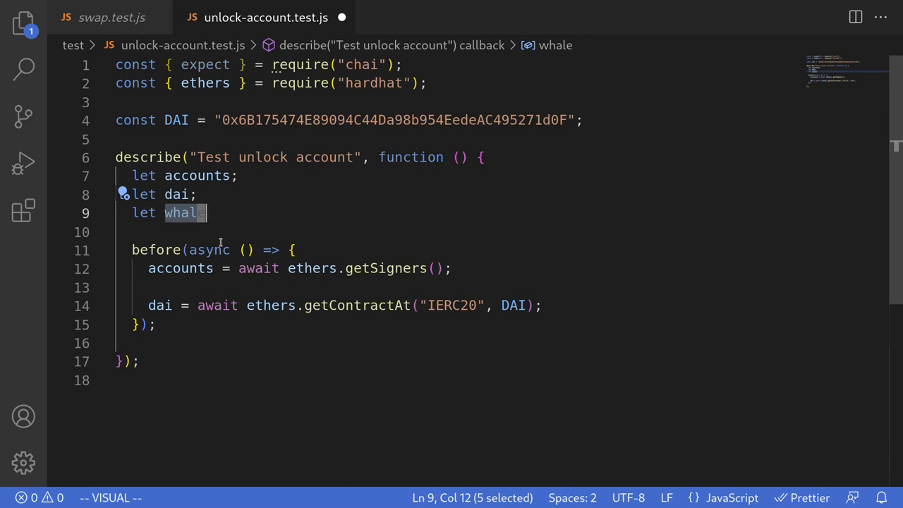
{"action": "mouse_move", "coordinate": [219, 237]}
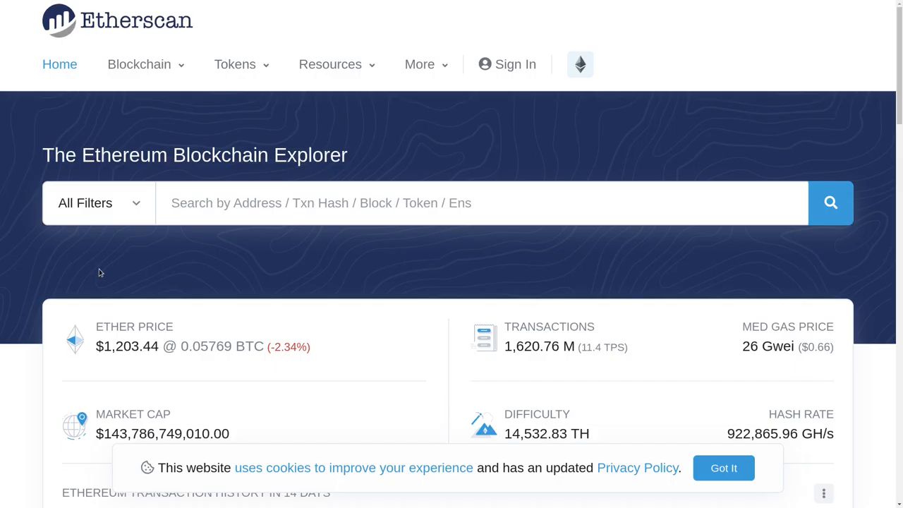
Step: Search Etherscan for DAI and browse the Dai Stablecoin token's top Holders list
{"action": "type", "text": "DAI"}
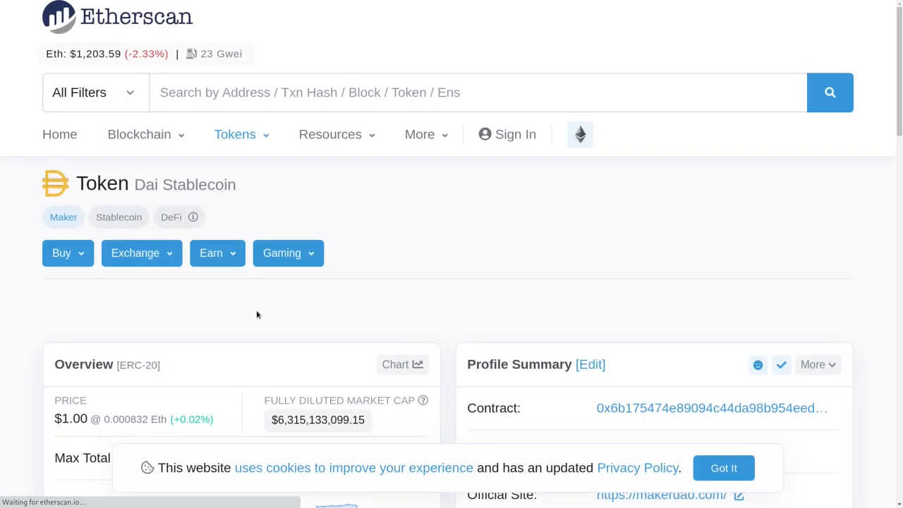
{"action": "scroll", "scroll_direction": "down", "scroll_amount": 3}
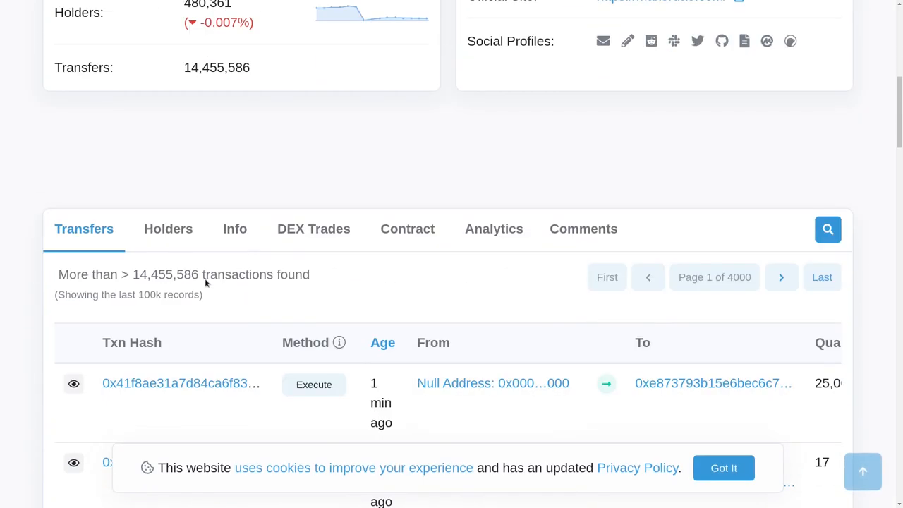
{"action": "left_click", "coordinate": [168, 229]}
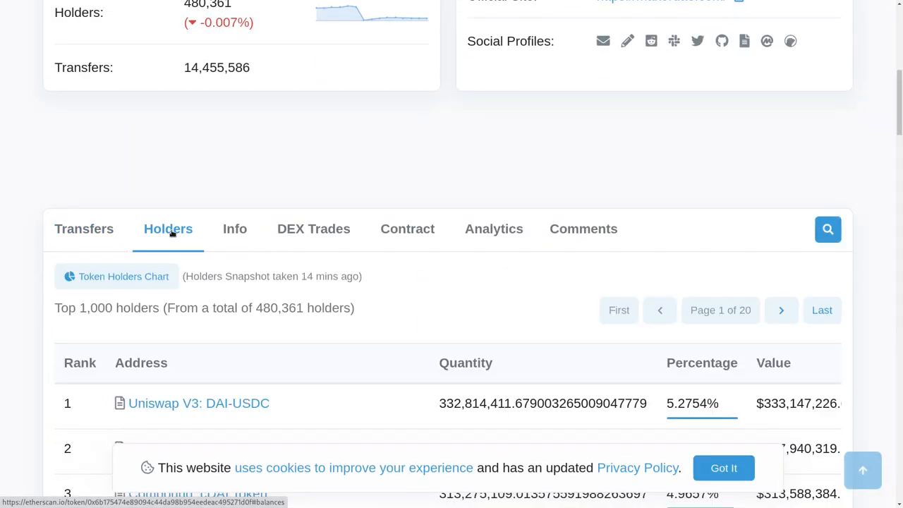
{"action": "scroll", "scroll_direction": "down", "scroll_amount": 3}
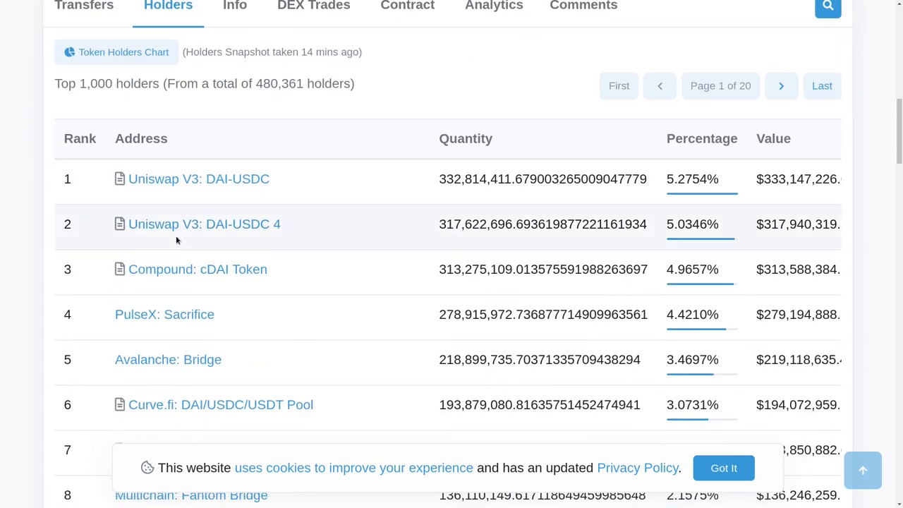
{"action": "mouse_move", "coordinate": [325, 244]}
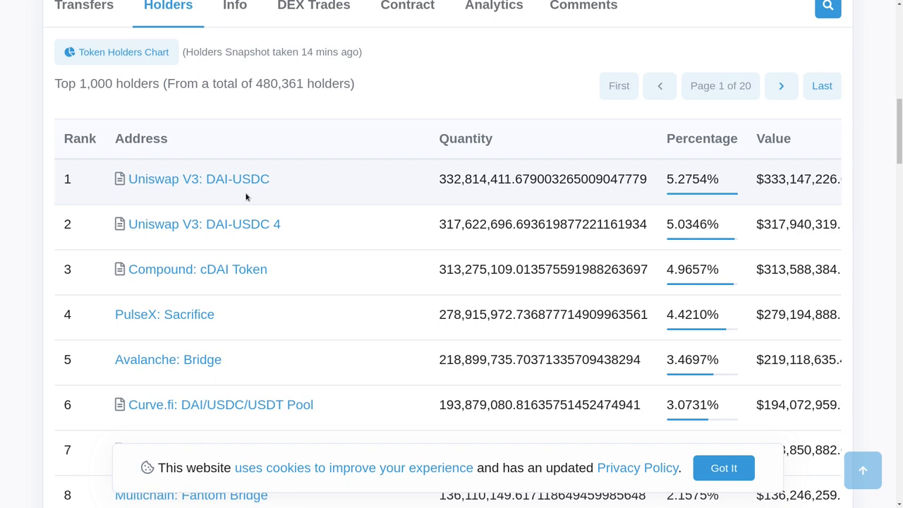
{"action": "mouse_move", "coordinate": [238, 261]}
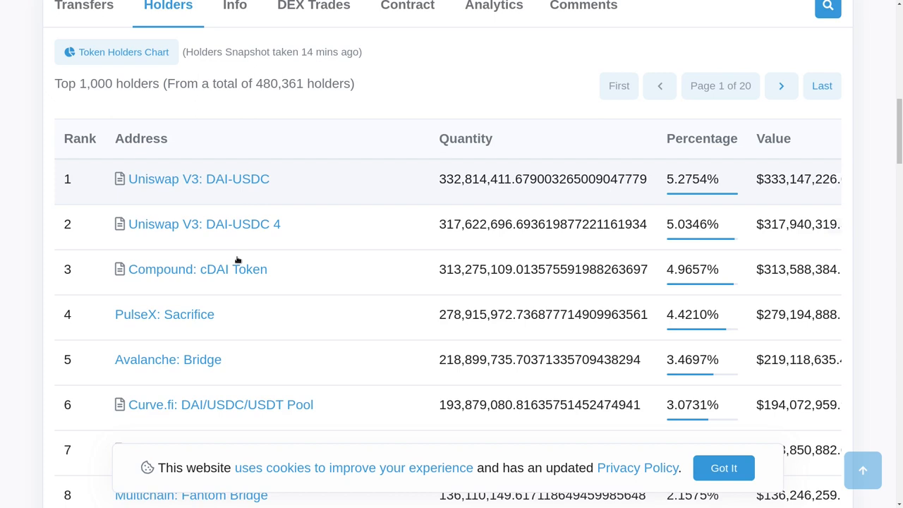
{"action": "mouse_move", "coordinate": [260, 322]}
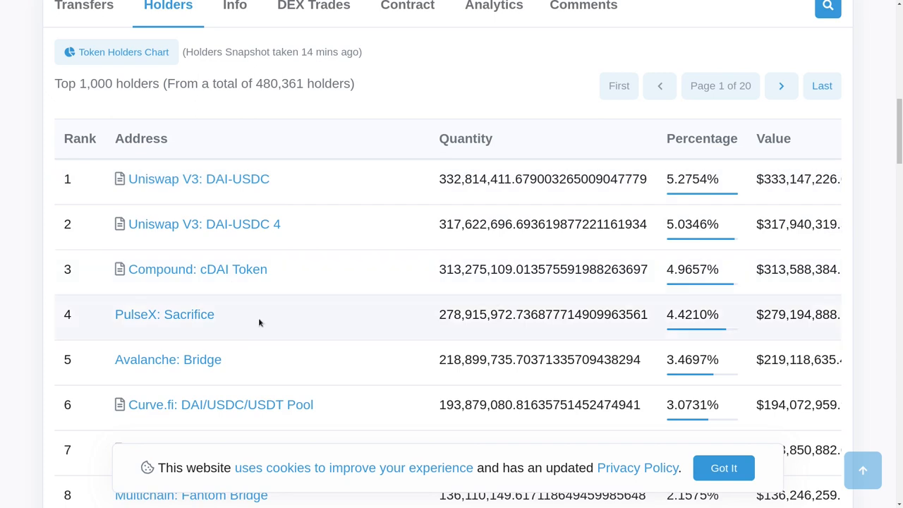
{"action": "scroll", "scroll_direction": "down", "scroll_amount": 3}
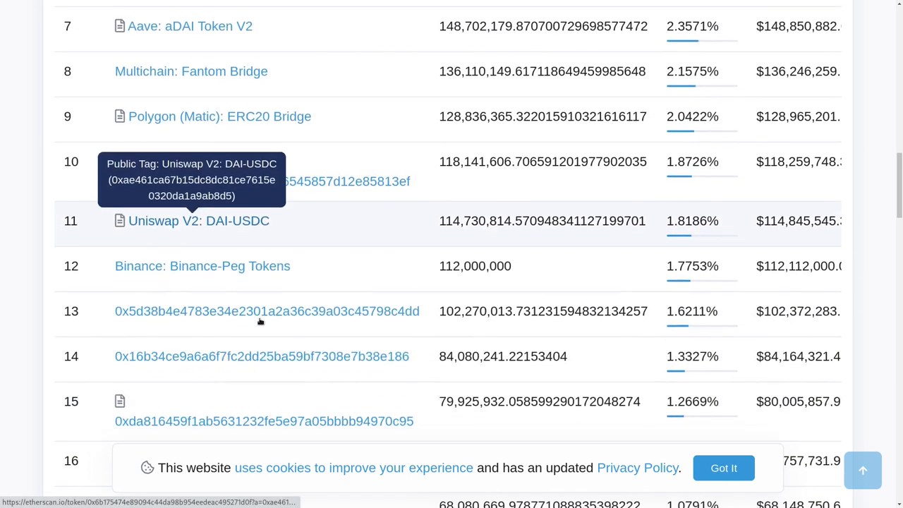
{"action": "scroll", "scroll_direction": "down", "scroll_amount": 3}
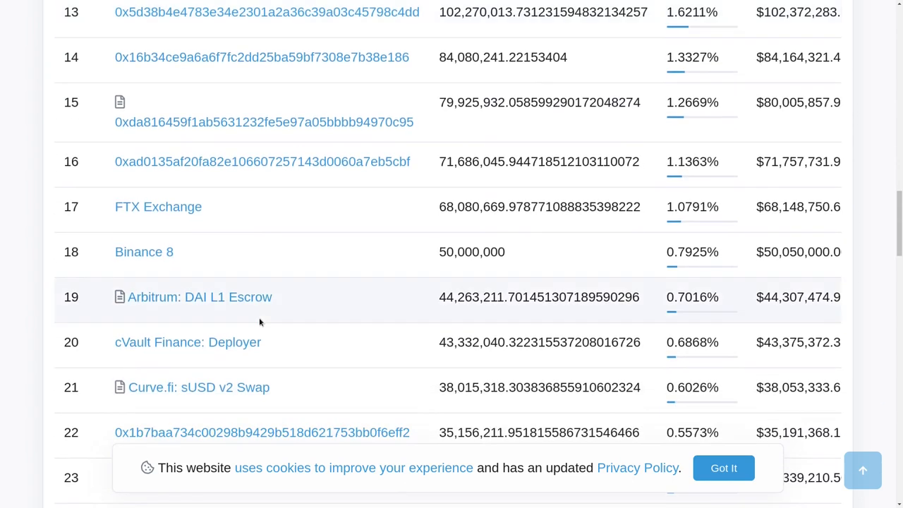
{"action": "mouse_move", "coordinate": [144, 252]}
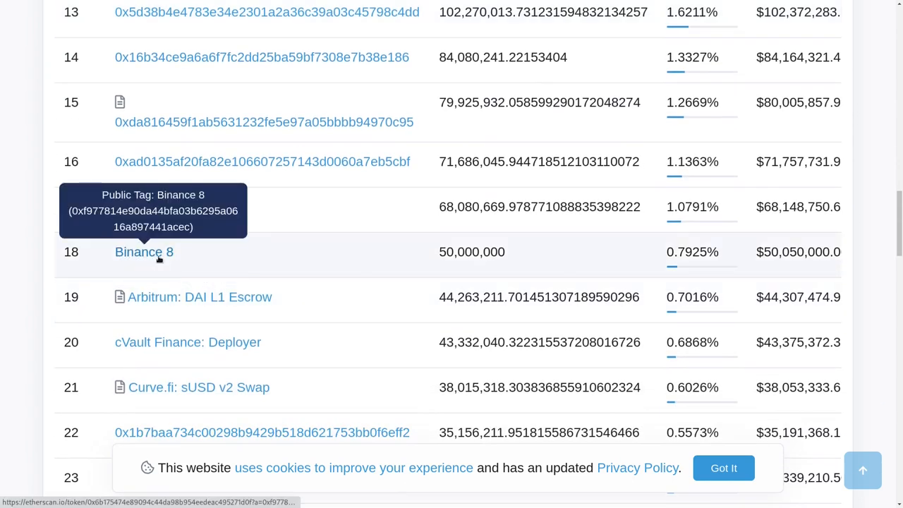
{"action": "mouse_move", "coordinate": [158, 206]}
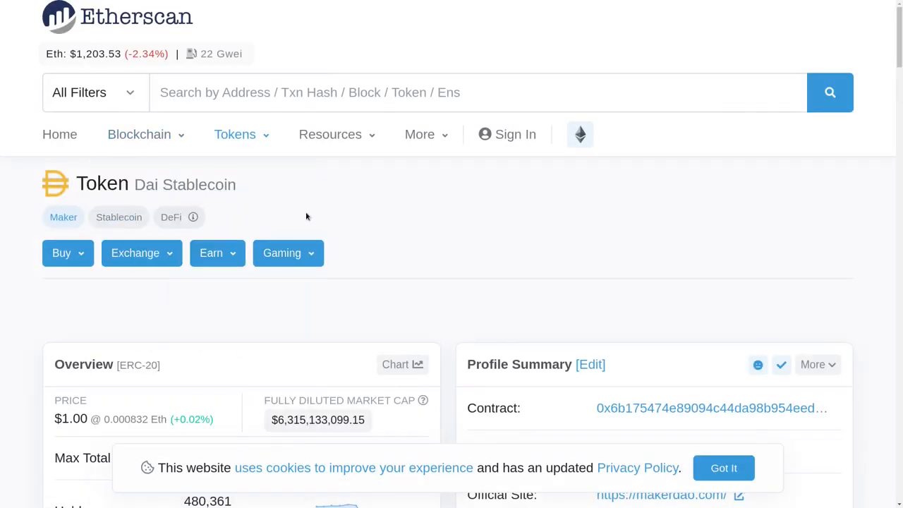
Step: Scroll through the FTX Exchange holder address page and its transactions
{"action": "scroll", "scroll_direction": "down", "scroll_amount": 3}
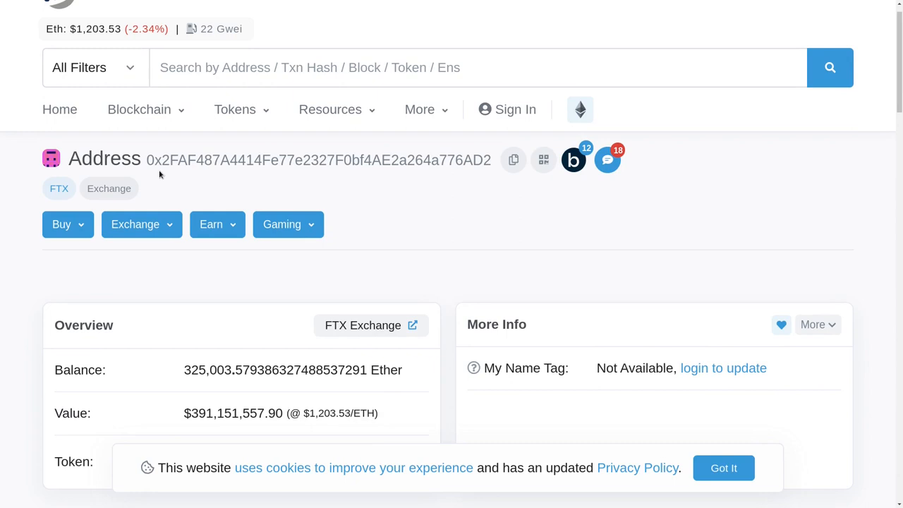
{"action": "mouse_move", "coordinate": [192, 178]}
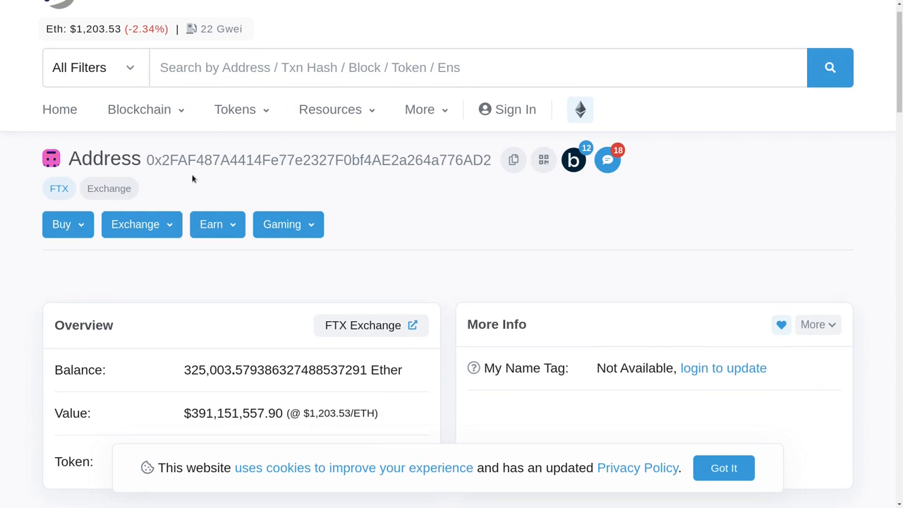
{"action": "scroll", "scroll_direction": "up", "scroll_amount": 3}
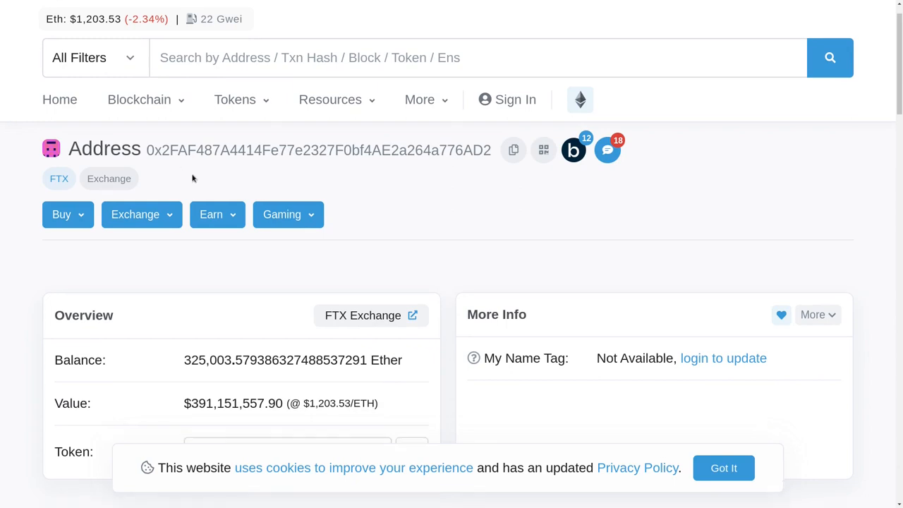
{"action": "scroll", "scroll_direction": "down", "scroll_amount": 3}
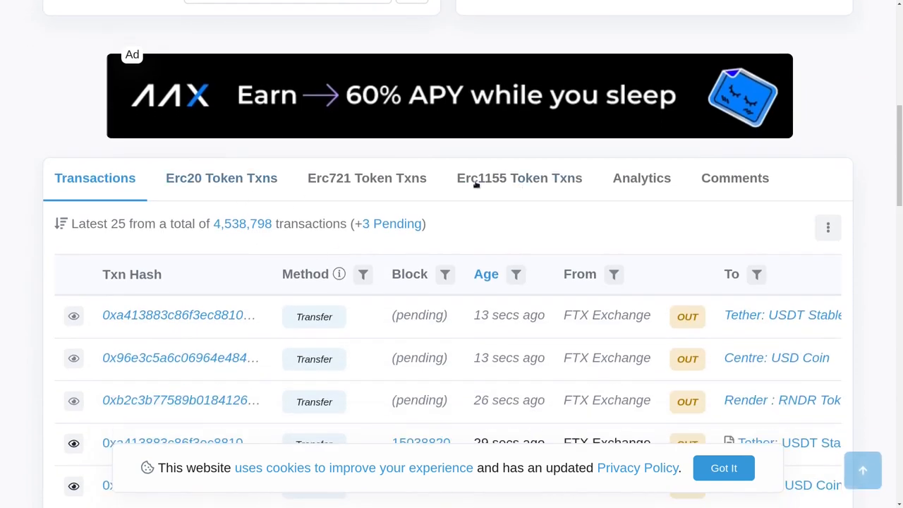
{"action": "mouse_move", "coordinate": [486, 215]}
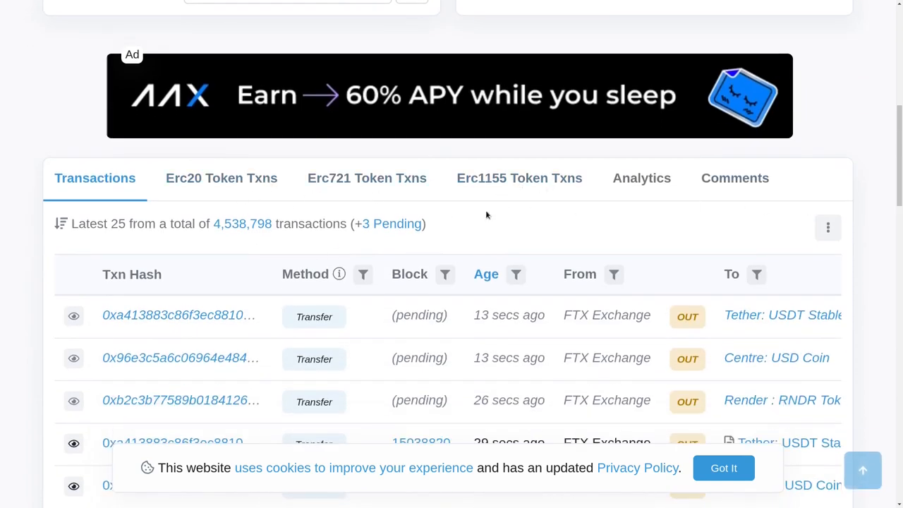
{"action": "mouse_move", "coordinate": [593, 217]}
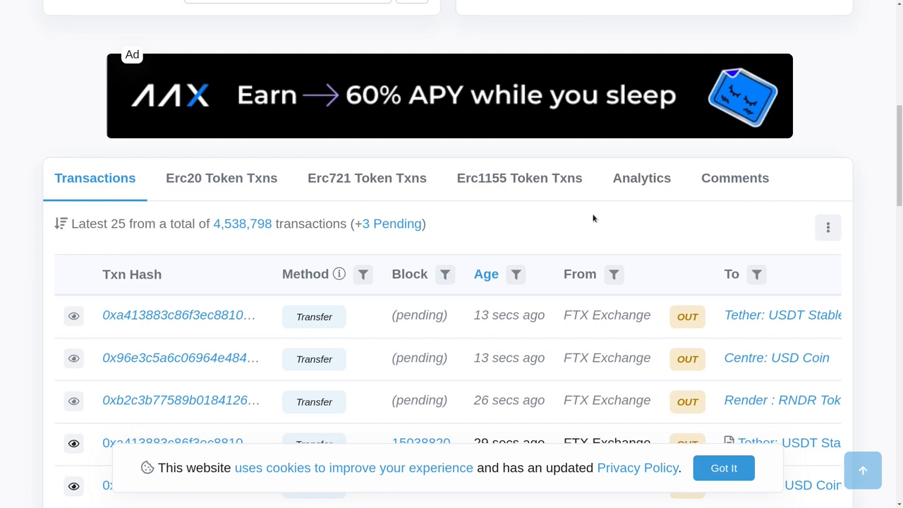
{"action": "scroll", "scroll_direction": "up", "scroll_amount": 3}
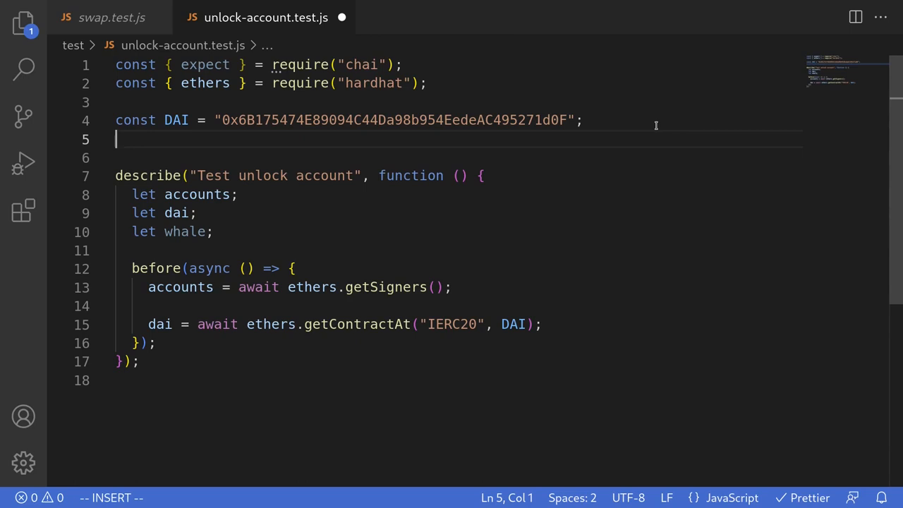
Step: Add const DAI_WHALE = "0x2FAF487A4414Fe77e2327F0bf4AE2a264a776AD2"; on line 5 and save
{"action": "type", "text": "const DAI_W"}
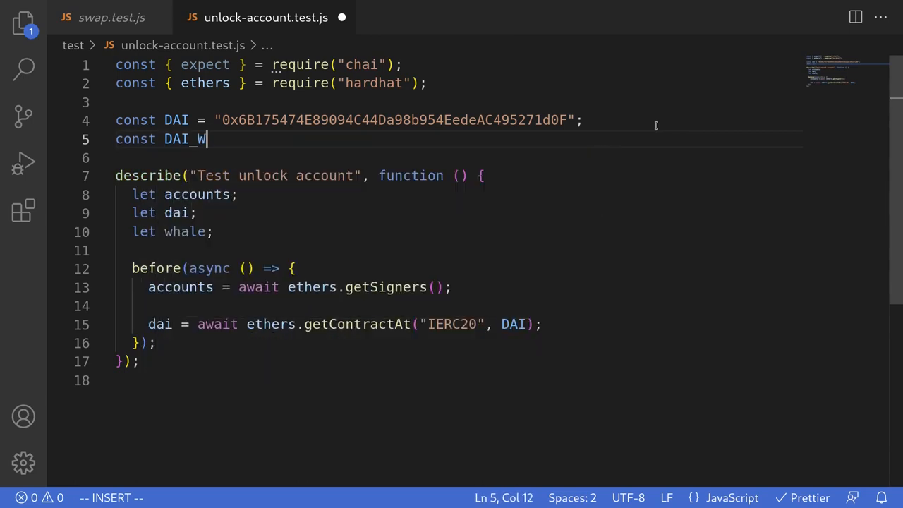
{"action": "type", "text": "HALE = \"0x2FAF487A4414Fe77e2327F0bf4AE2a264a776AD2\""}
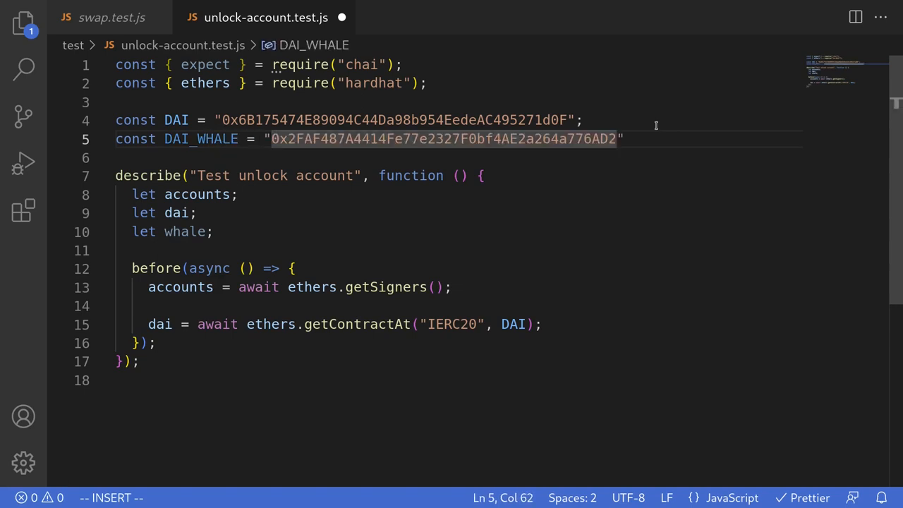
{"action": "mouse_move", "coordinate": [381, 155]}
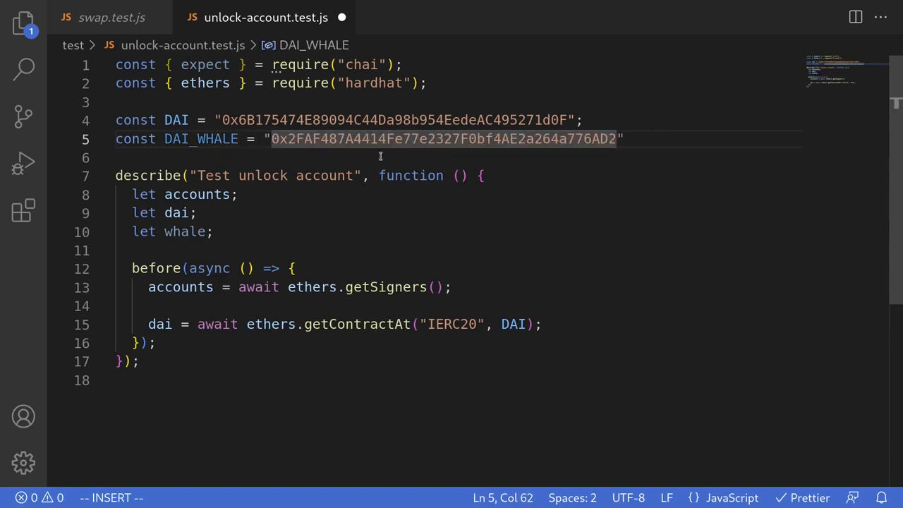
{"action": "key", "text": "ctrl+s"}
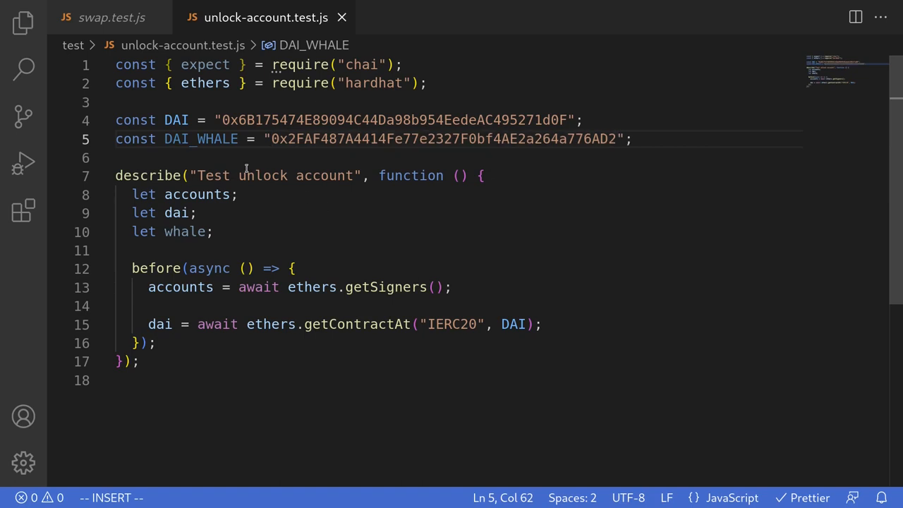
{"action": "double_click", "coordinate": [200, 138]}
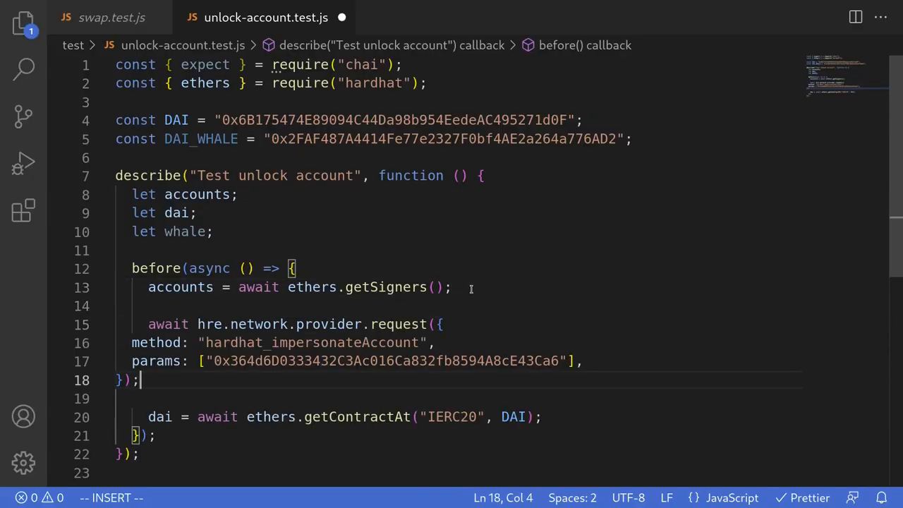
{"action": "mouse_move", "coordinate": [189, 389]}
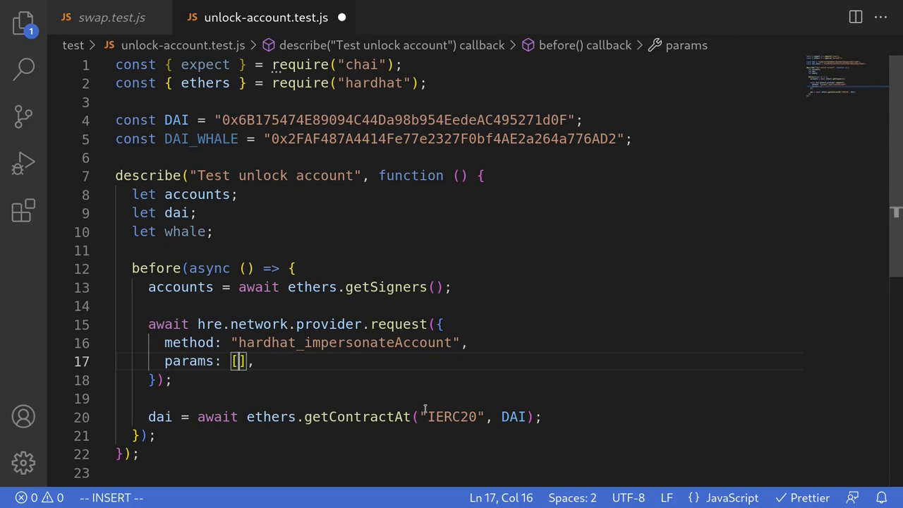
Step: Set the hardhat_impersonateAccount request params to [DAI_WHALE] and start a line after getContractAt
{"action": "type", "text": "DAI_WHALE"}
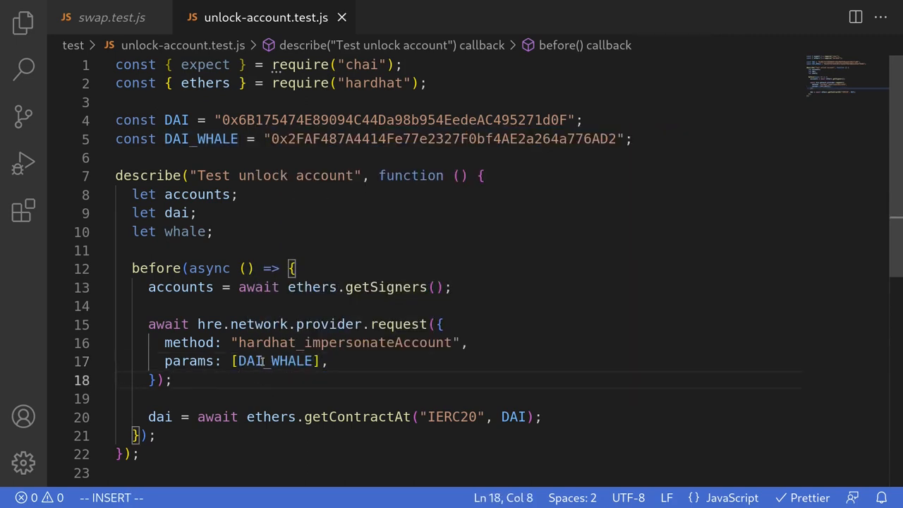
{"action": "double_click", "coordinate": [273, 361]}
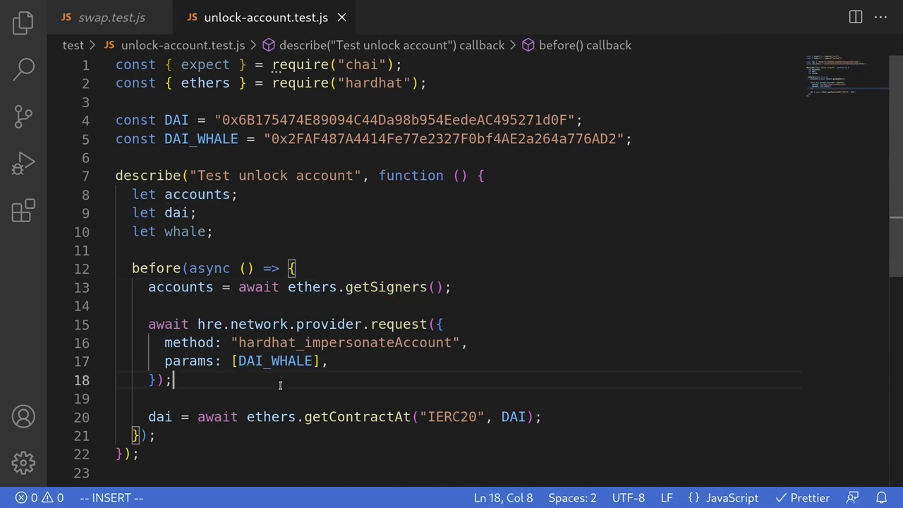
{"action": "double_click", "coordinate": [200, 139]}
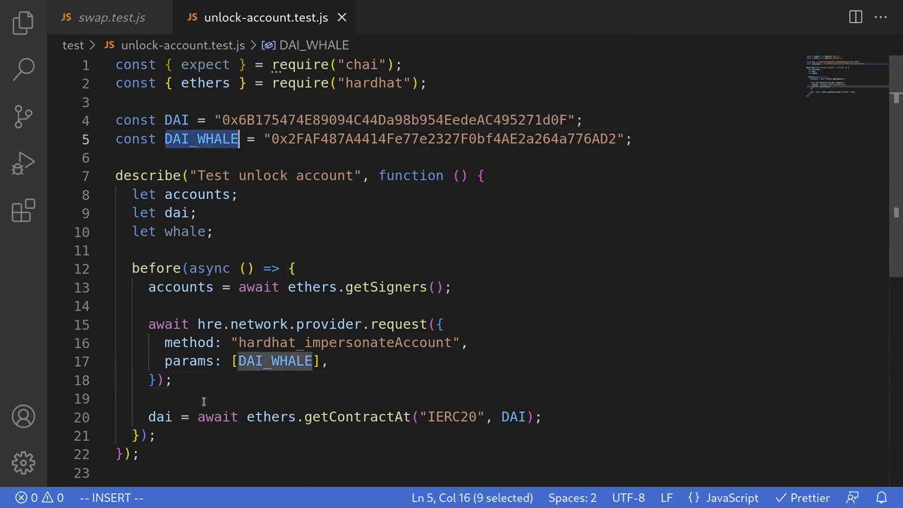
{"action": "left_click", "coordinate": [173, 381]}
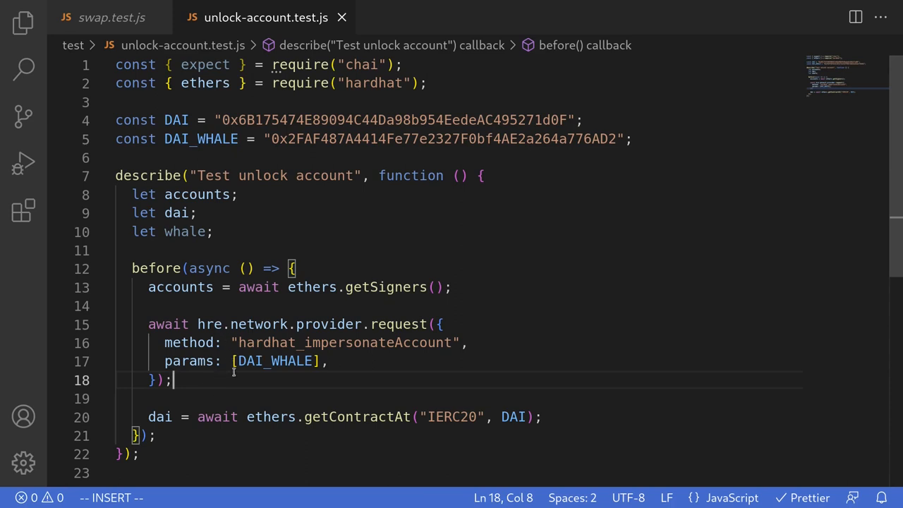
{"action": "left_click", "coordinate": [542, 270]}
{"action": "type", "text": "whale"}
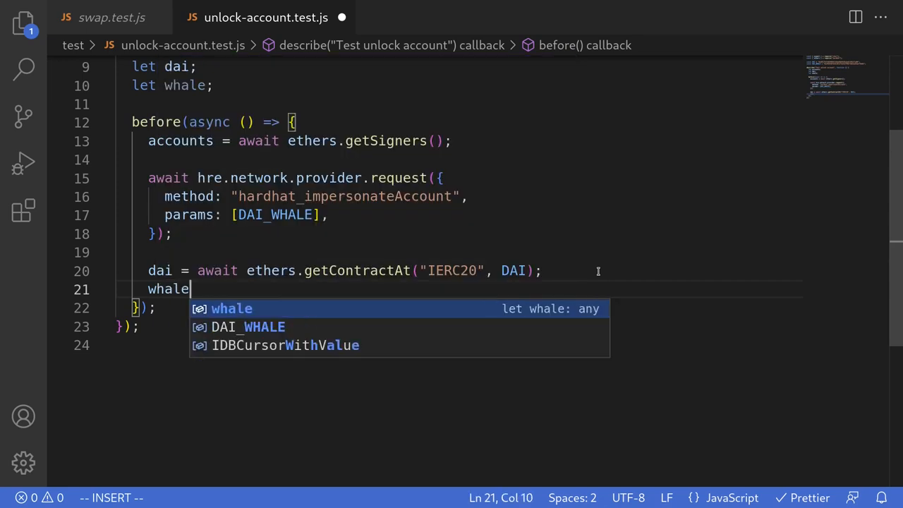
Step: Assign whale = await ethers.getSigner(DAI_WHALE) in the before hook
{"action": "type", "text": "= awi"}
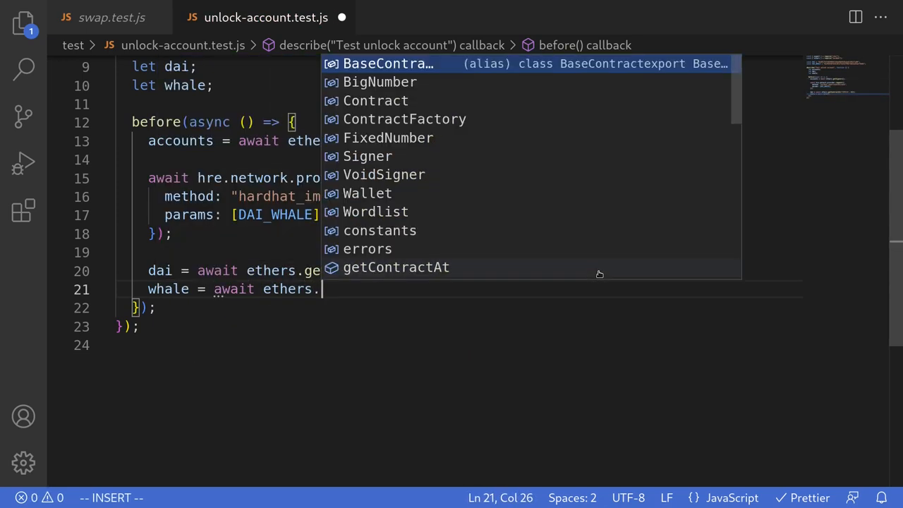
{"action": "type", "text": "getSigner("}
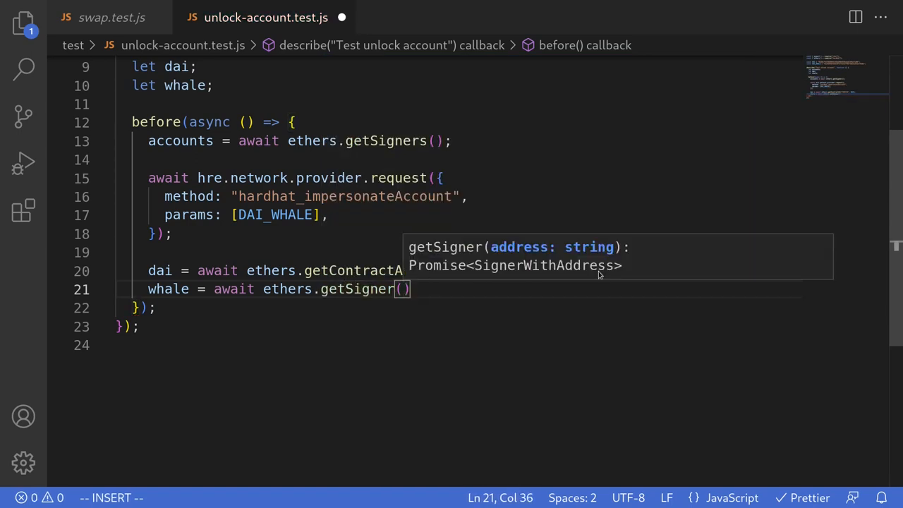
{"action": "type", "text": "DAI_WHALE"}
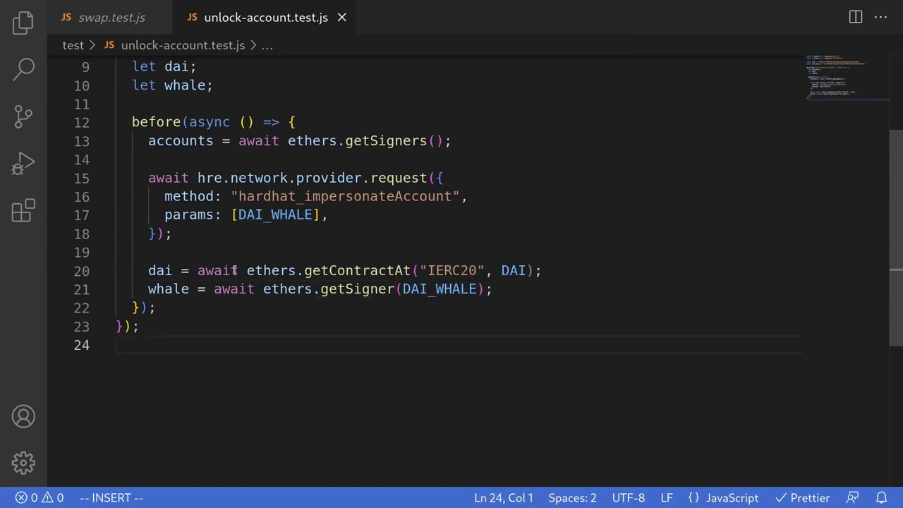
Step: Replace the hre prefix by importing network from hardhat alongside ethers
{"action": "double_click", "coordinate": [209, 178]}
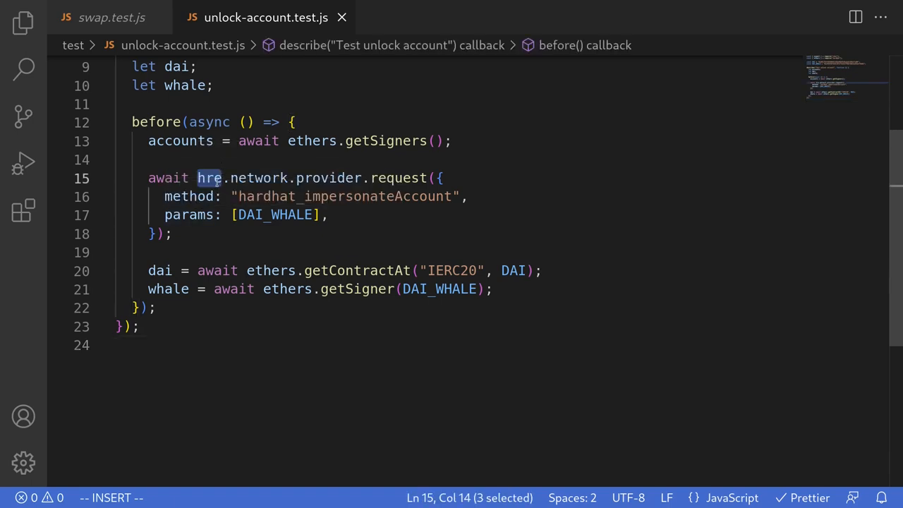
{"action": "scroll", "scroll_direction": "up", "scroll_amount": 3}
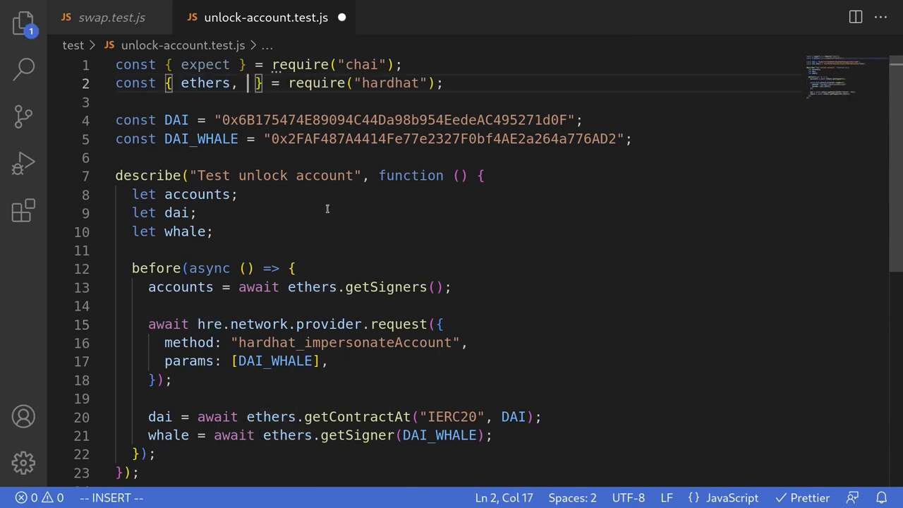
{"action": "type", "text": "network"}
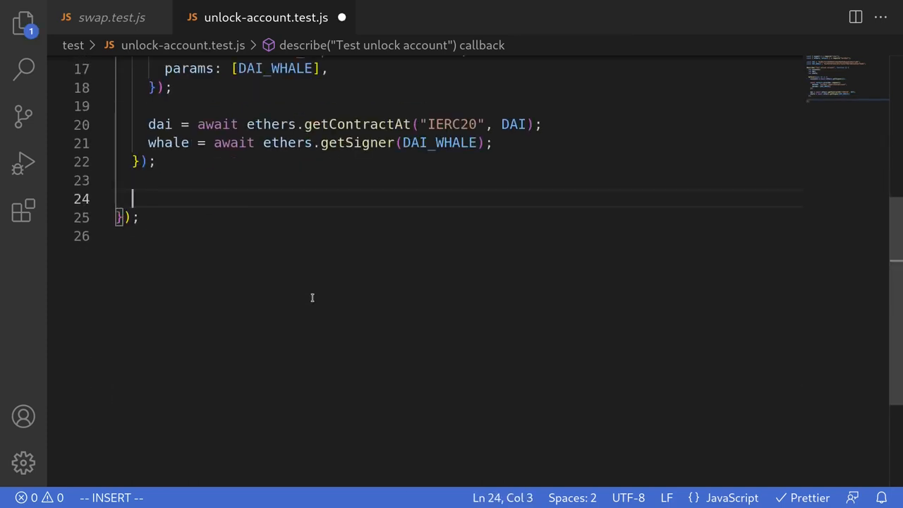
Step: Add an "unlocks account" test defining const amount = 100n * 10n ** 18n
{"action": "type", "text": "it"}
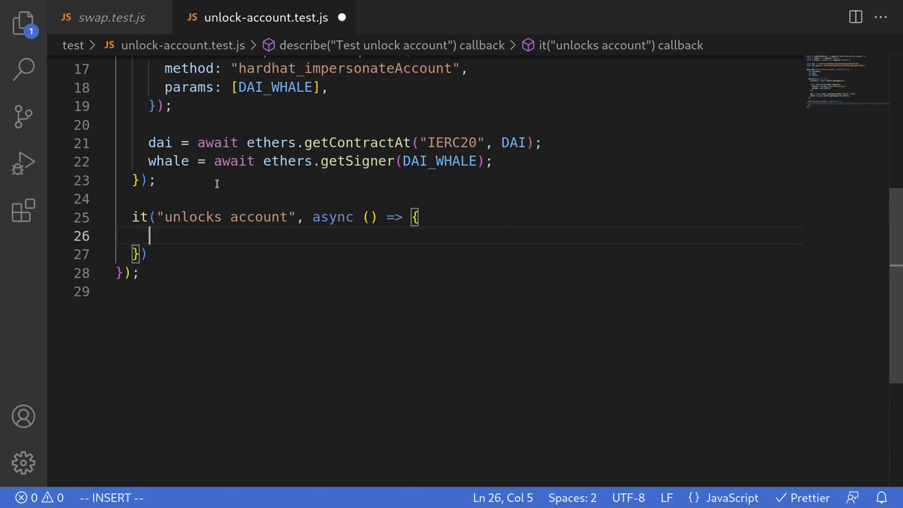
{"action": "type", "text": "const amount"}
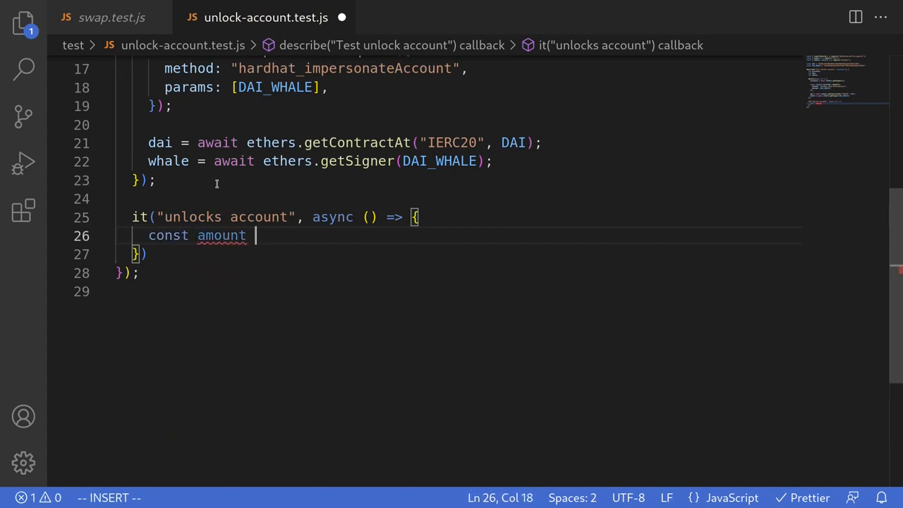
{"action": "type", "text": "= 100n"}
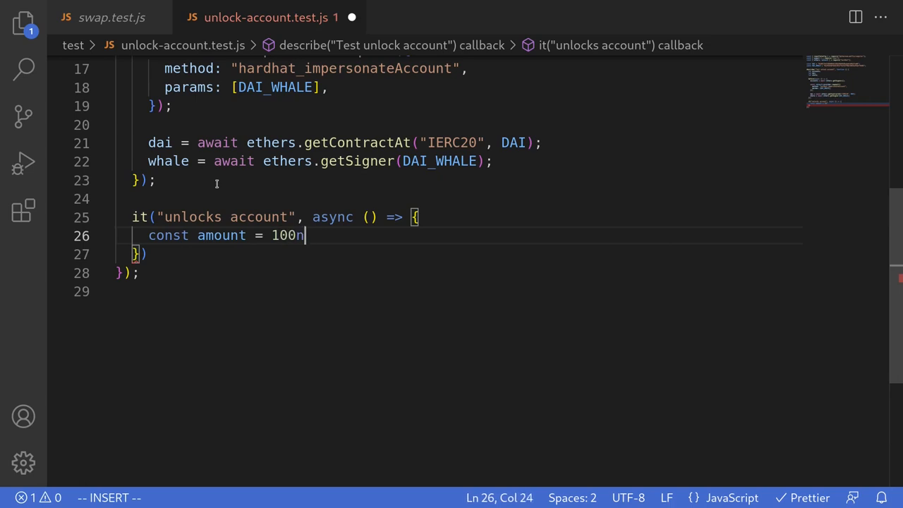
{"action": "type", "text": "* 10n"}
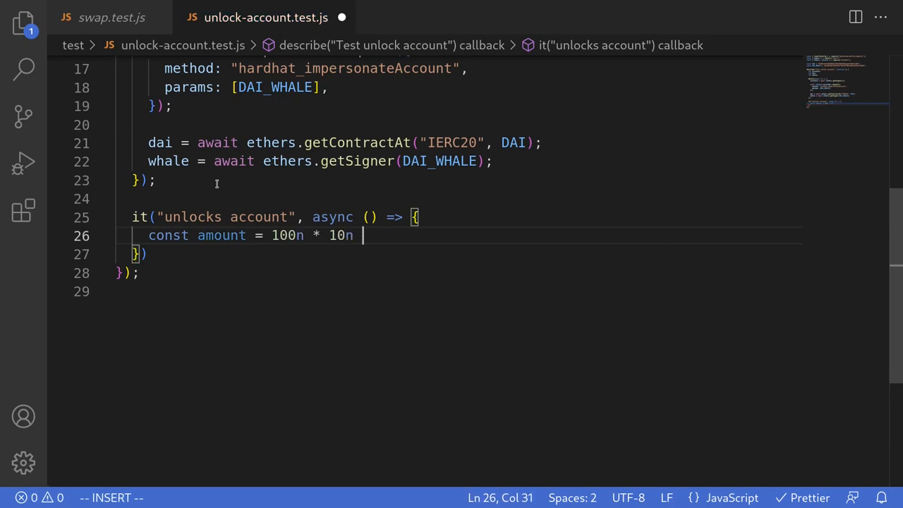
{"action": "type", "text": "** 18n"}
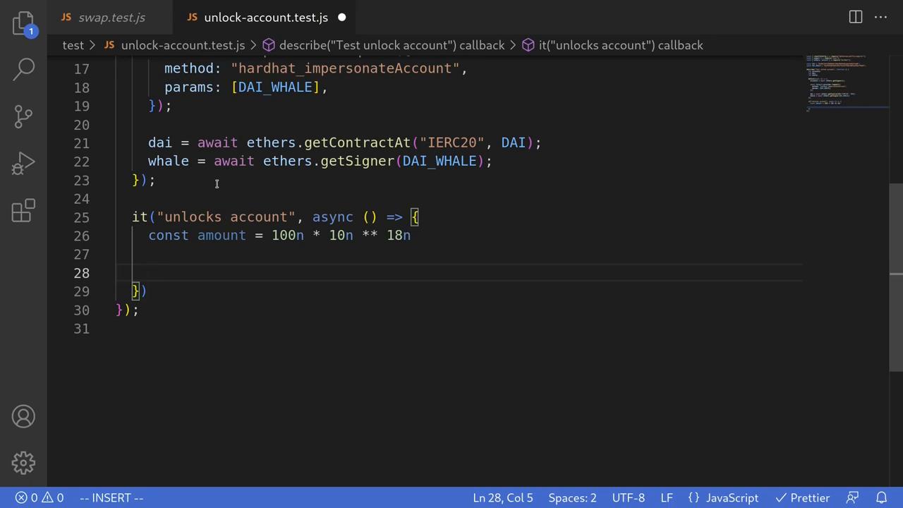
Step: Log "DAI balance of whale" using await dai.balanceOf(whale.address)
{"action": "type", "text": "console"}
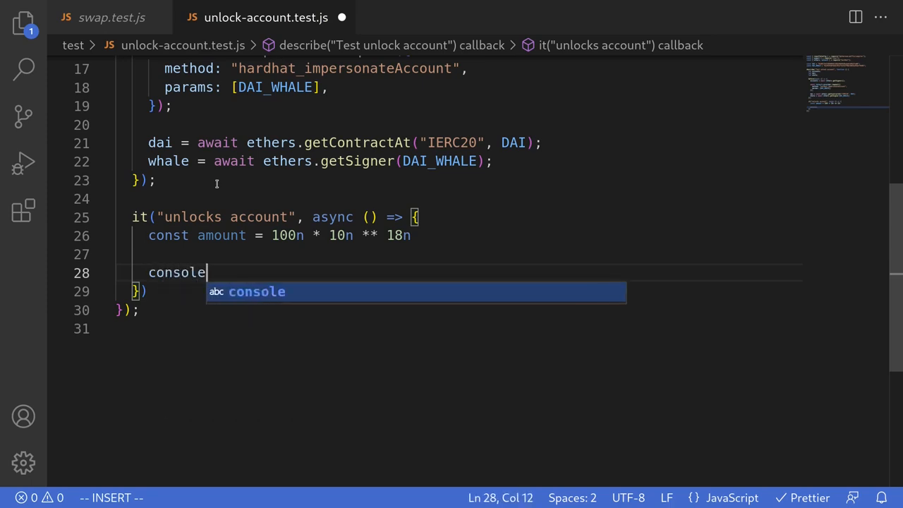
{"action": "type", "text": ".log(\"DAI balance of whale\", await dai."}
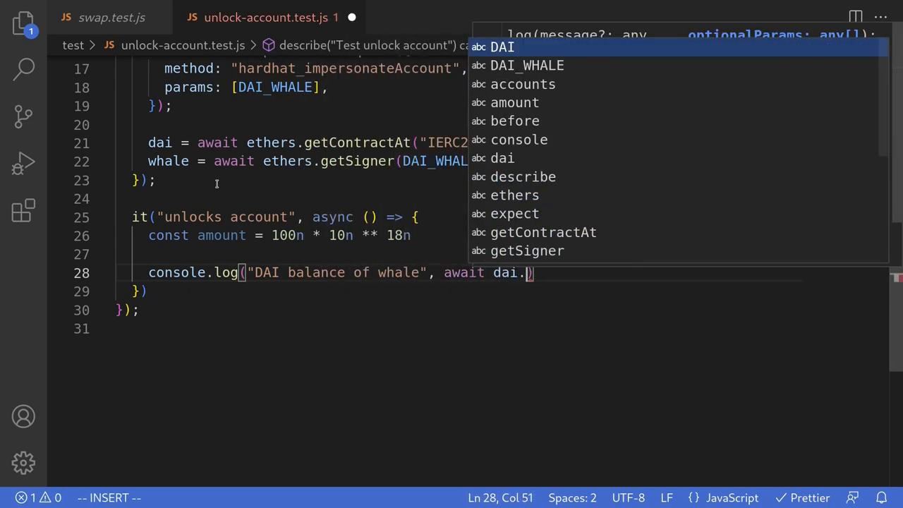
{"action": "type", "text": "balanceOf("}
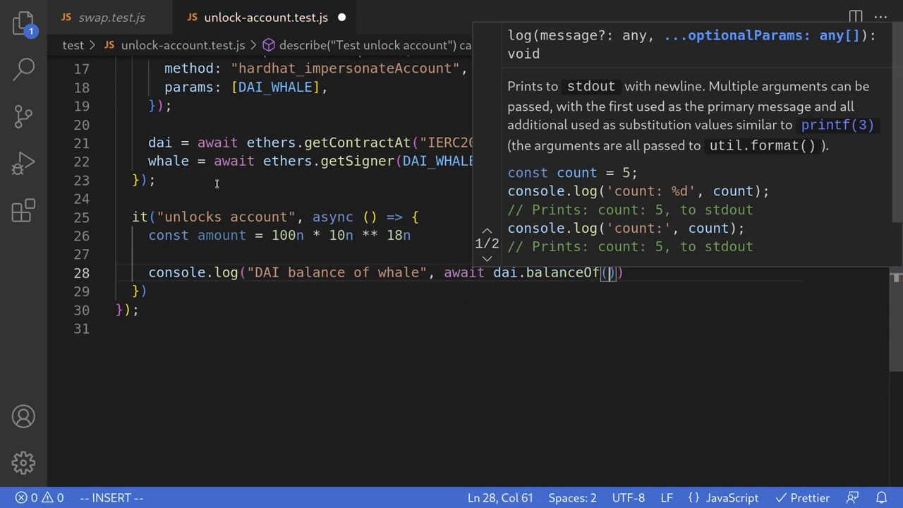
{"action": "type", "text": "whale.address"}
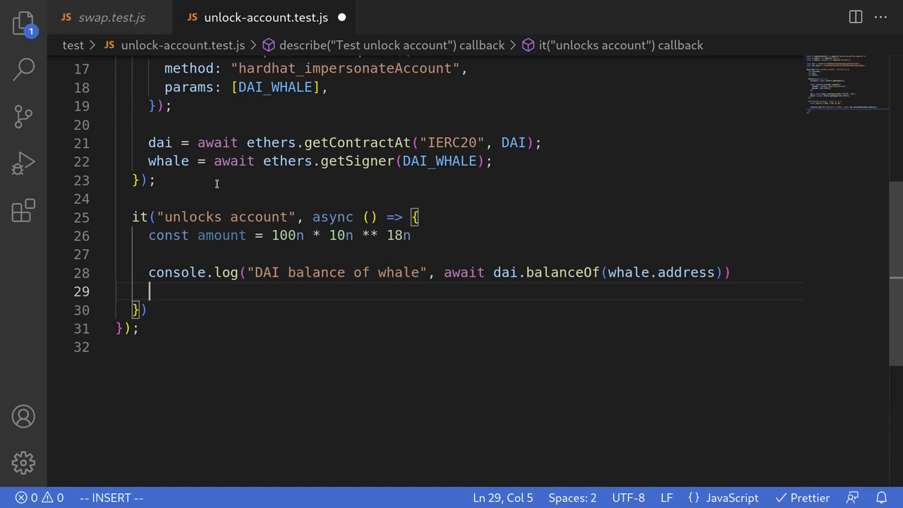
Step: Expect the whale's dai.balanceOf to be gte(amount)
{"action": "type", "text": "expect"}
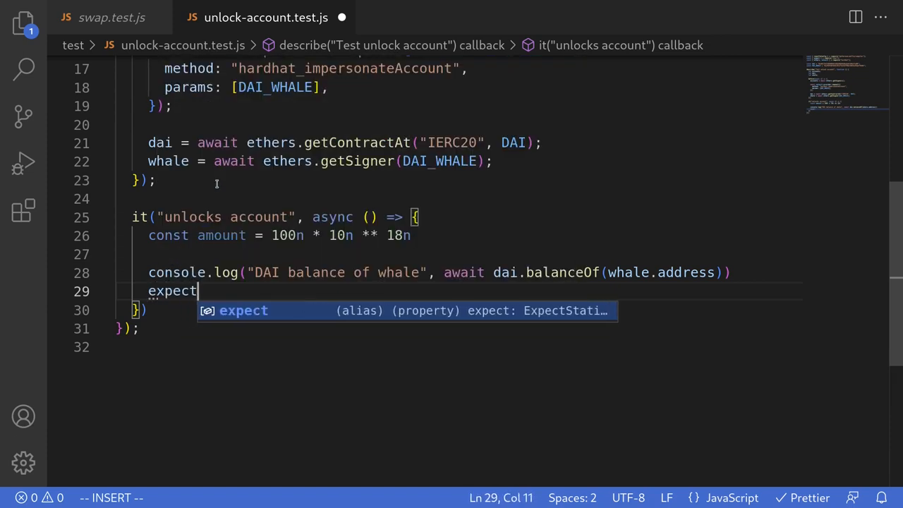
{"action": "type", "text": "(await d"}
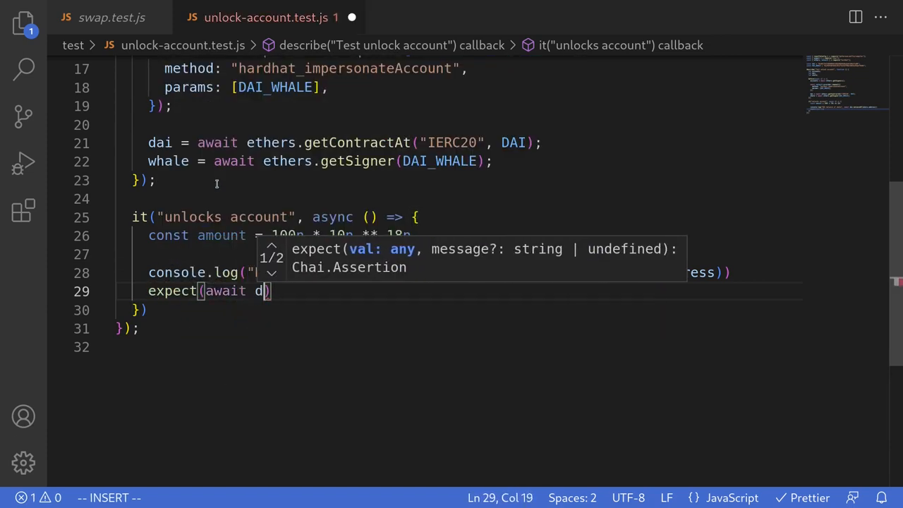
{"action": "type", "text": "ai.balanceOf(whale.address"}
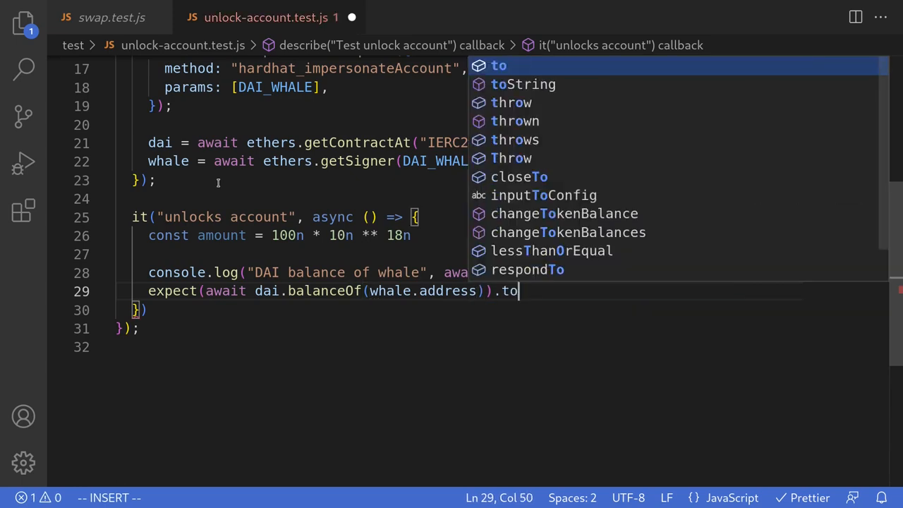
{"action": "type", "text": "gte("}
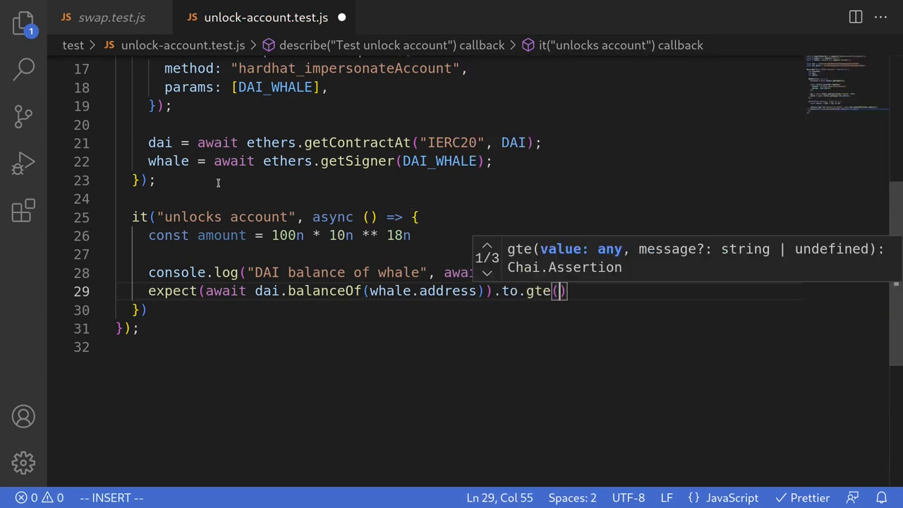
{"action": "type", "text": "amount"}
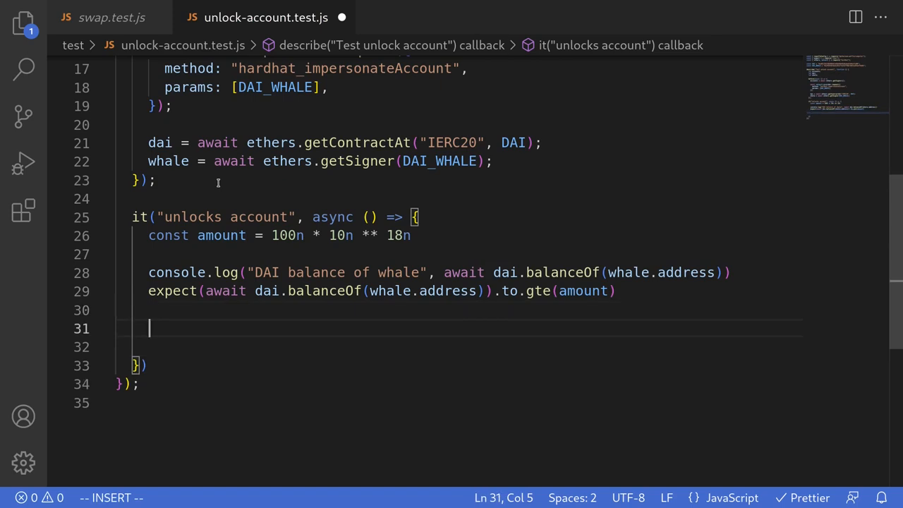
Step: Transfer amount from whale to accounts[0].address via dai.connect(whale), then duplicate the balance check below
{"action": "type", "text": "await dai.connec("}
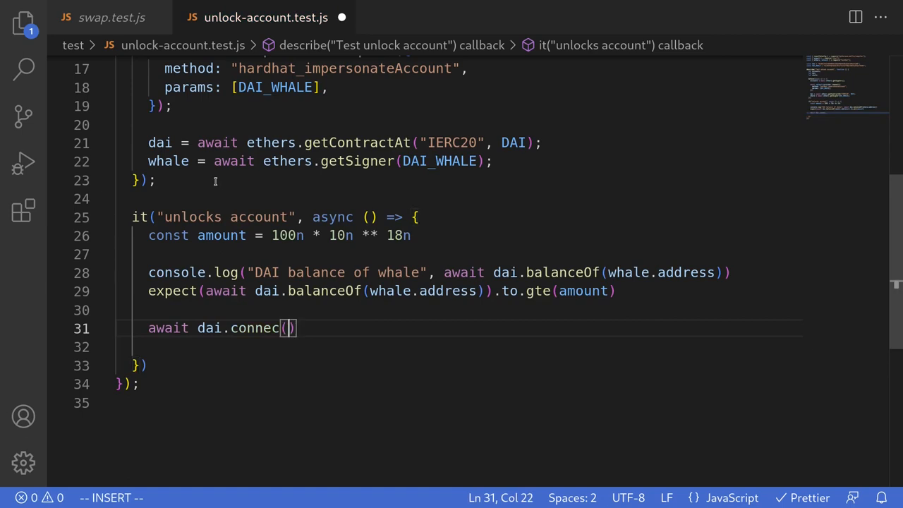
{"action": "type", "text": "whale"}
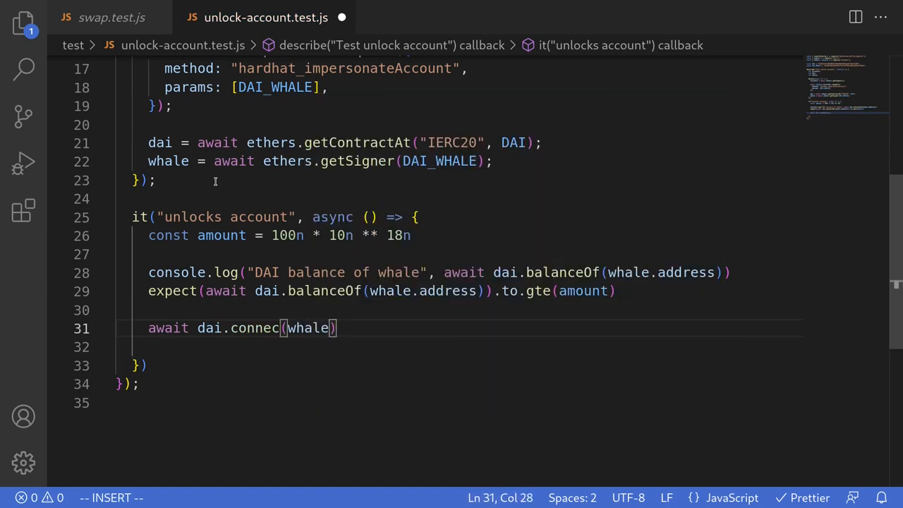
{"action": "type", "text": ".tran"}
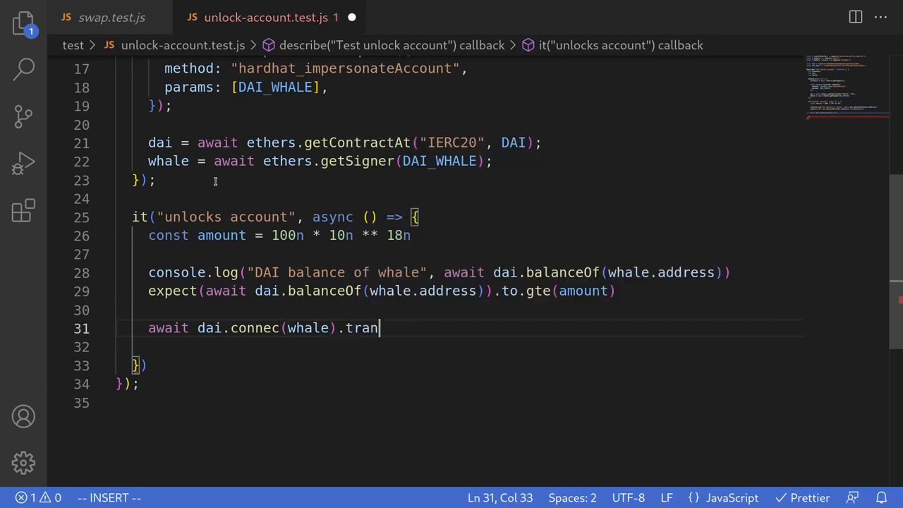
{"action": "type", "text": "sfer(accounts[0].address, amount"}
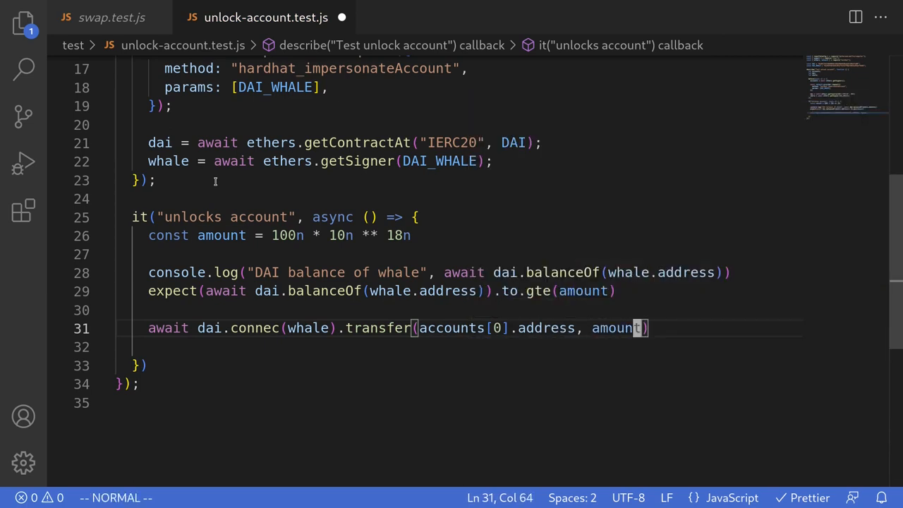
{"action": "key", "text": "V"}
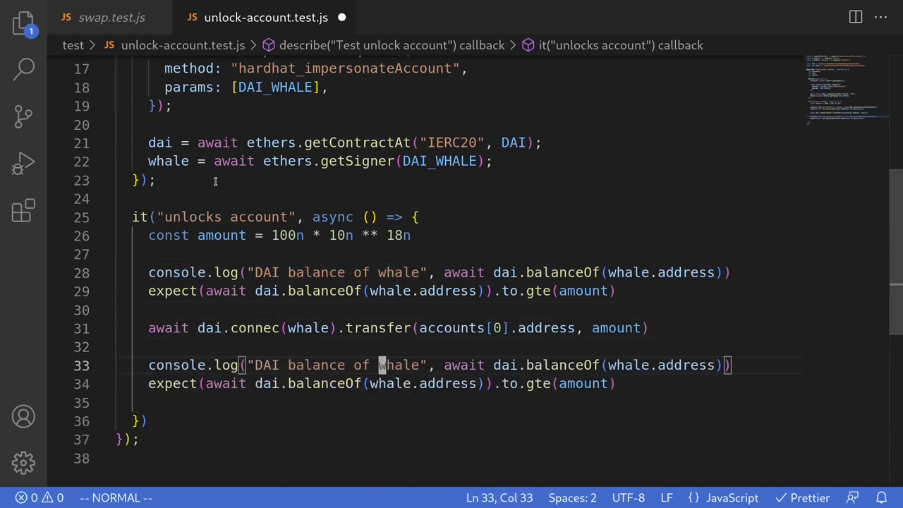
Step: Relabel the duplicated log as "DAI balance of account" using accounts[0].address
{"action": "type", "text": "account"}
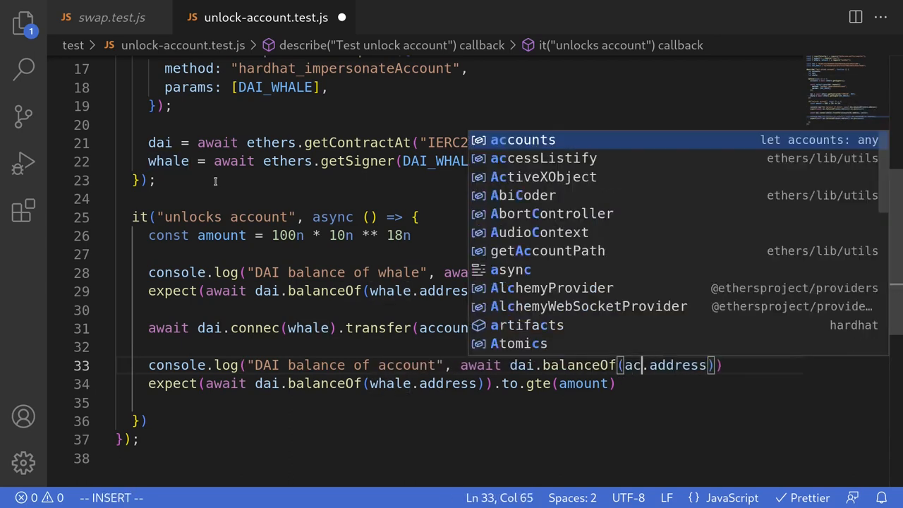
{"action": "key", "text": "Escape"}
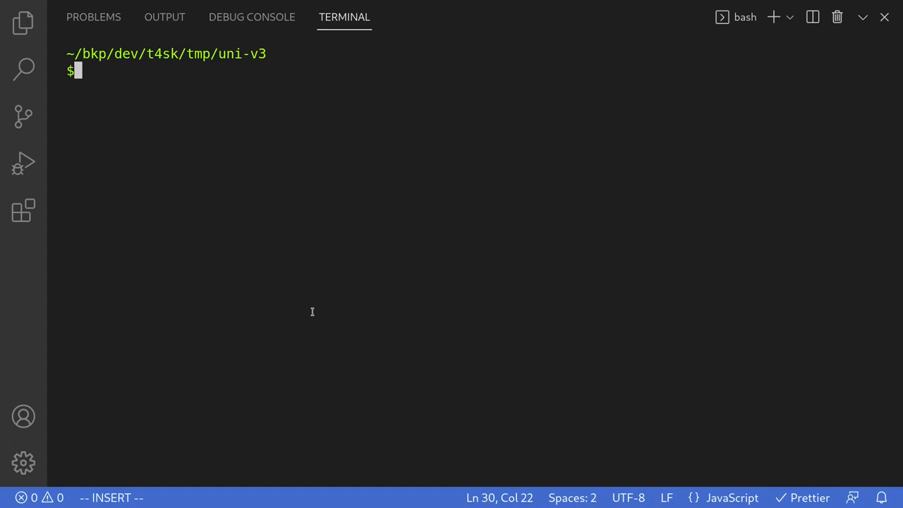
Step: Run npx hardhat test test/unlock-account.test.js so the unlock-account test passes
{"action": "type", "text": "npx hardhat te"}
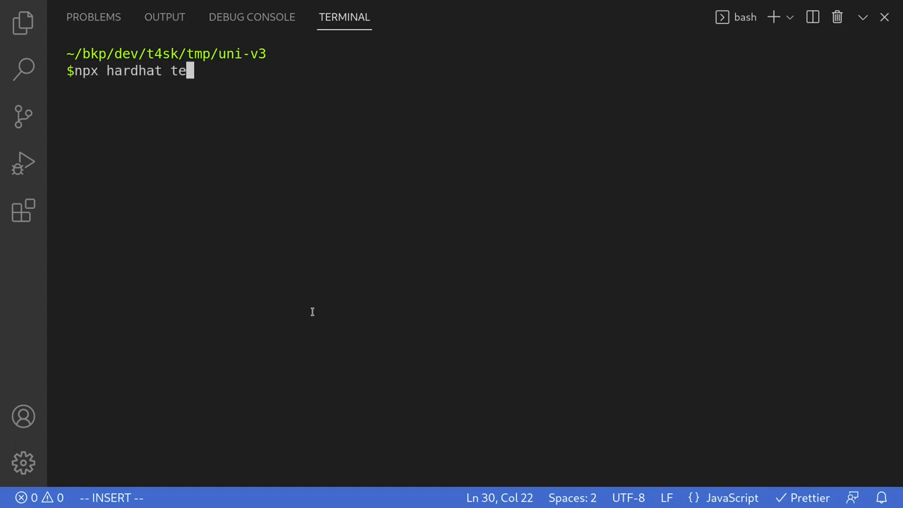
{"action": "type", "text": "st"}
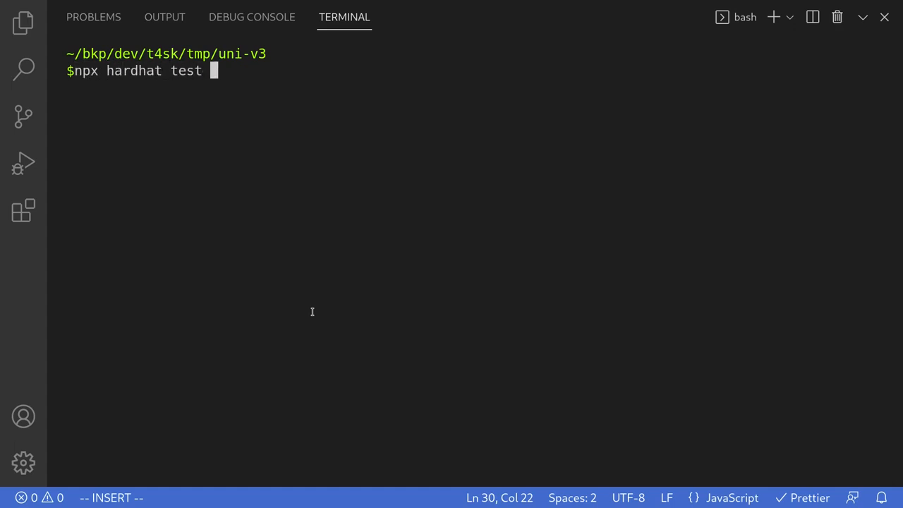
{"action": "type", "text": "test/"}
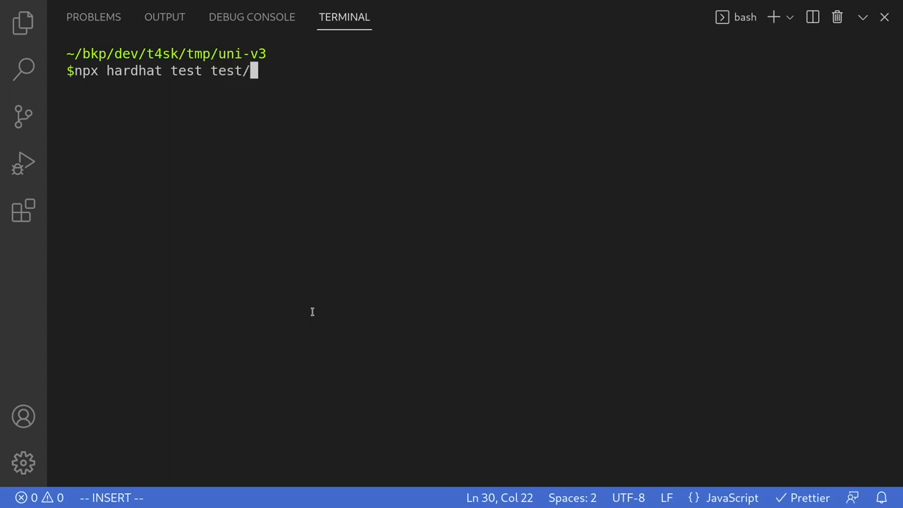
{"action": "type", "text": "unlock-account.test.js"}
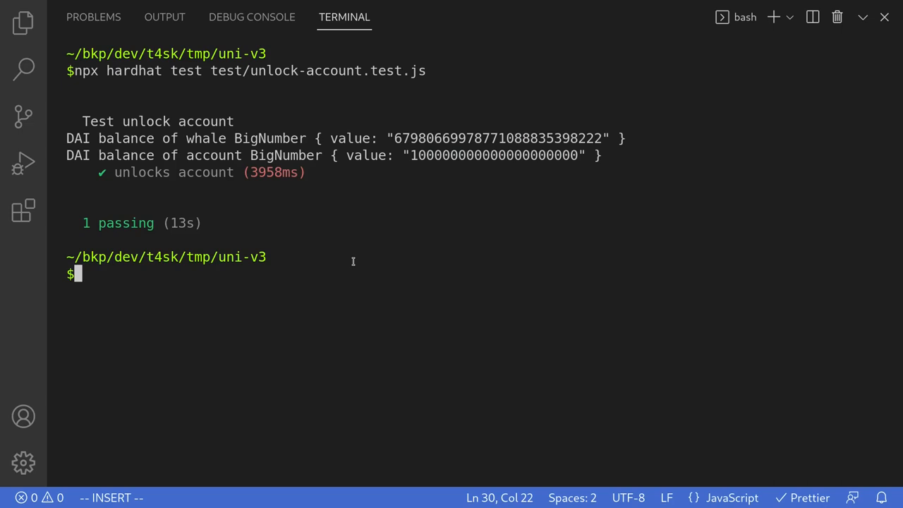
Step: Highlight the whale's DAI balance and the account line in the test output
{"action": "double_click", "coordinate": [494, 139]}
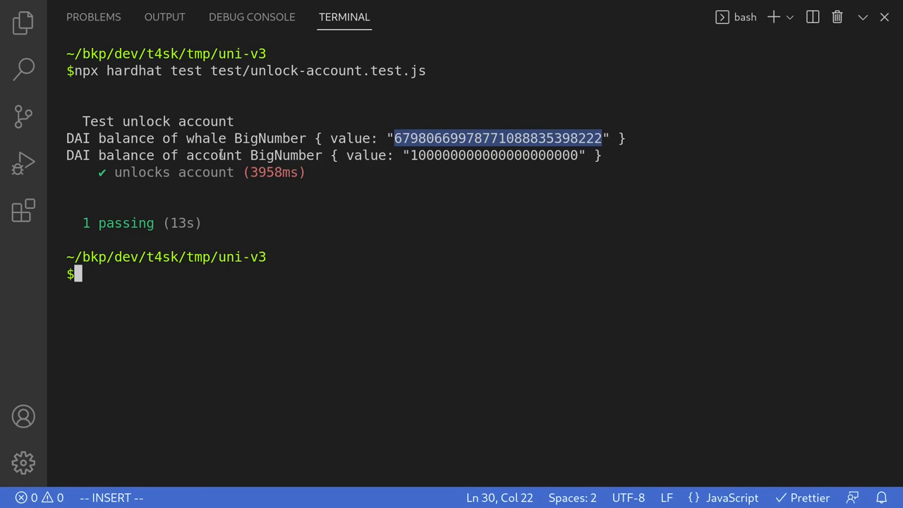
{"action": "double_click", "coordinate": [213, 155]}
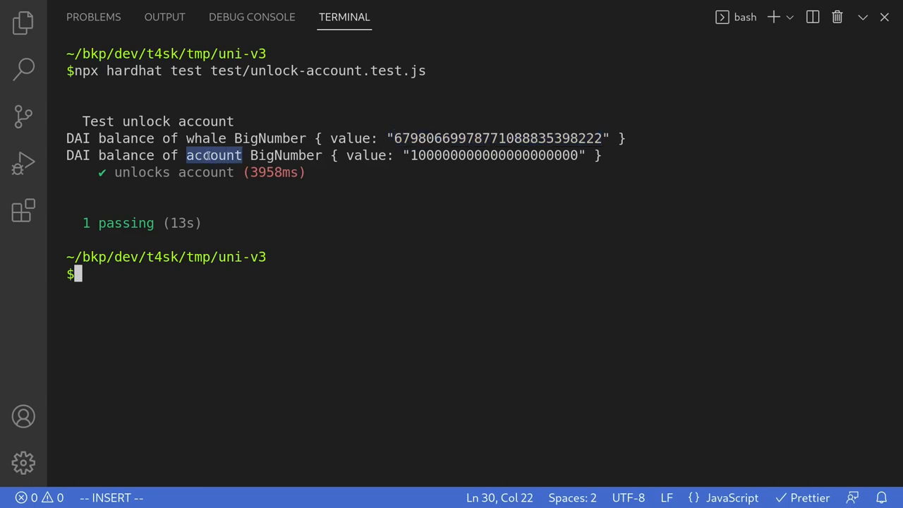